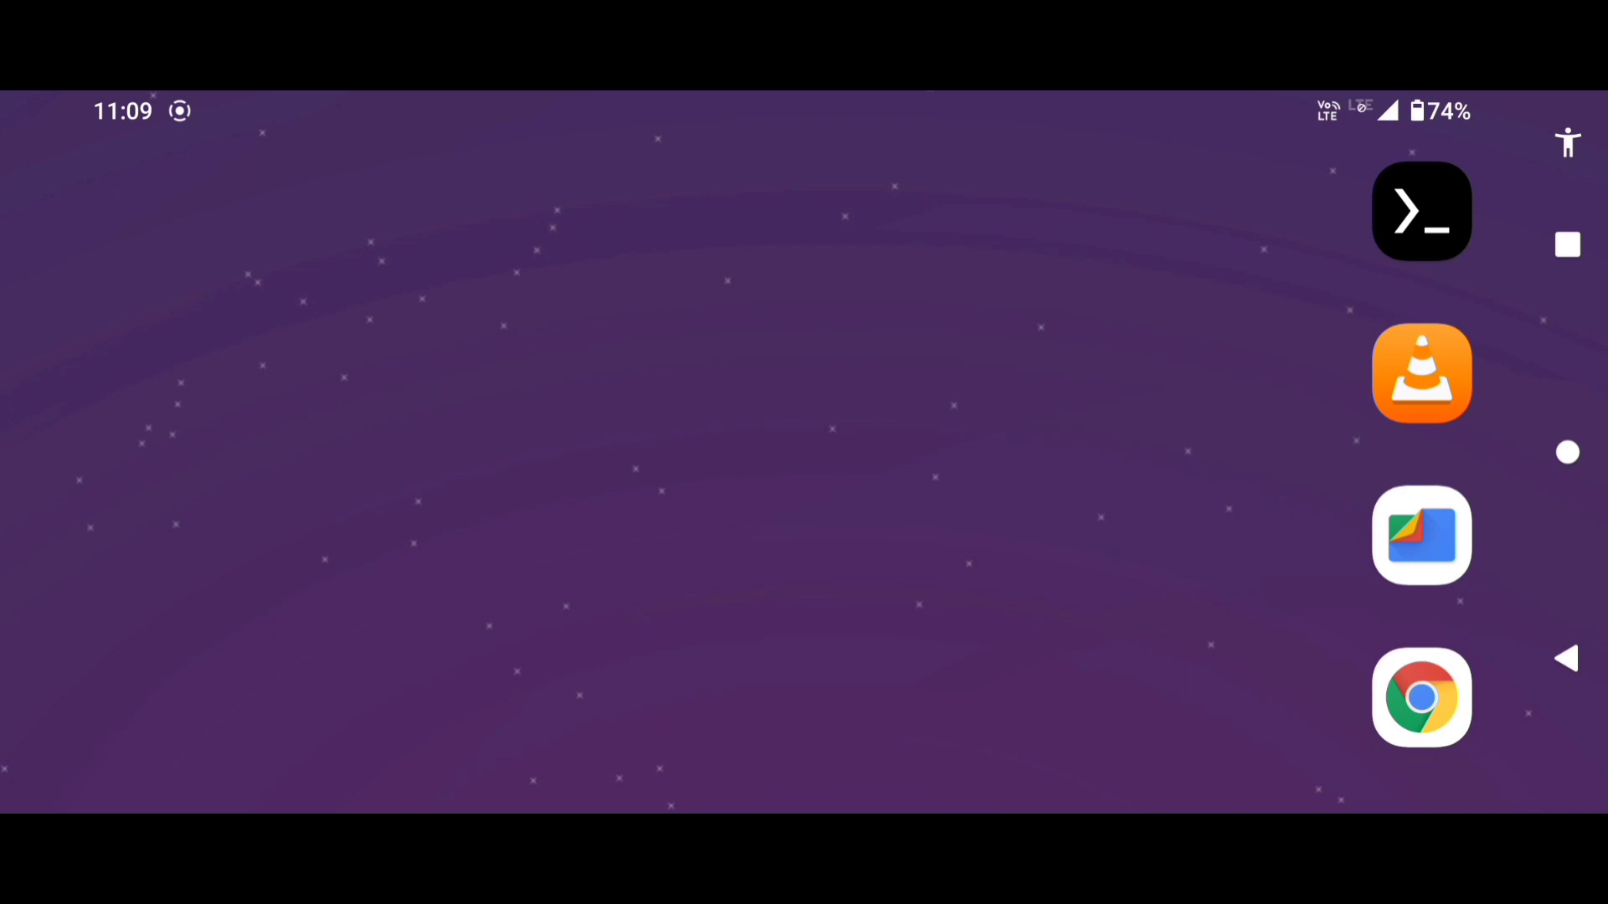
# Browse the phone's internal storage in the file manager, then return to the home screen.
pyautogui.click(1422, 535)
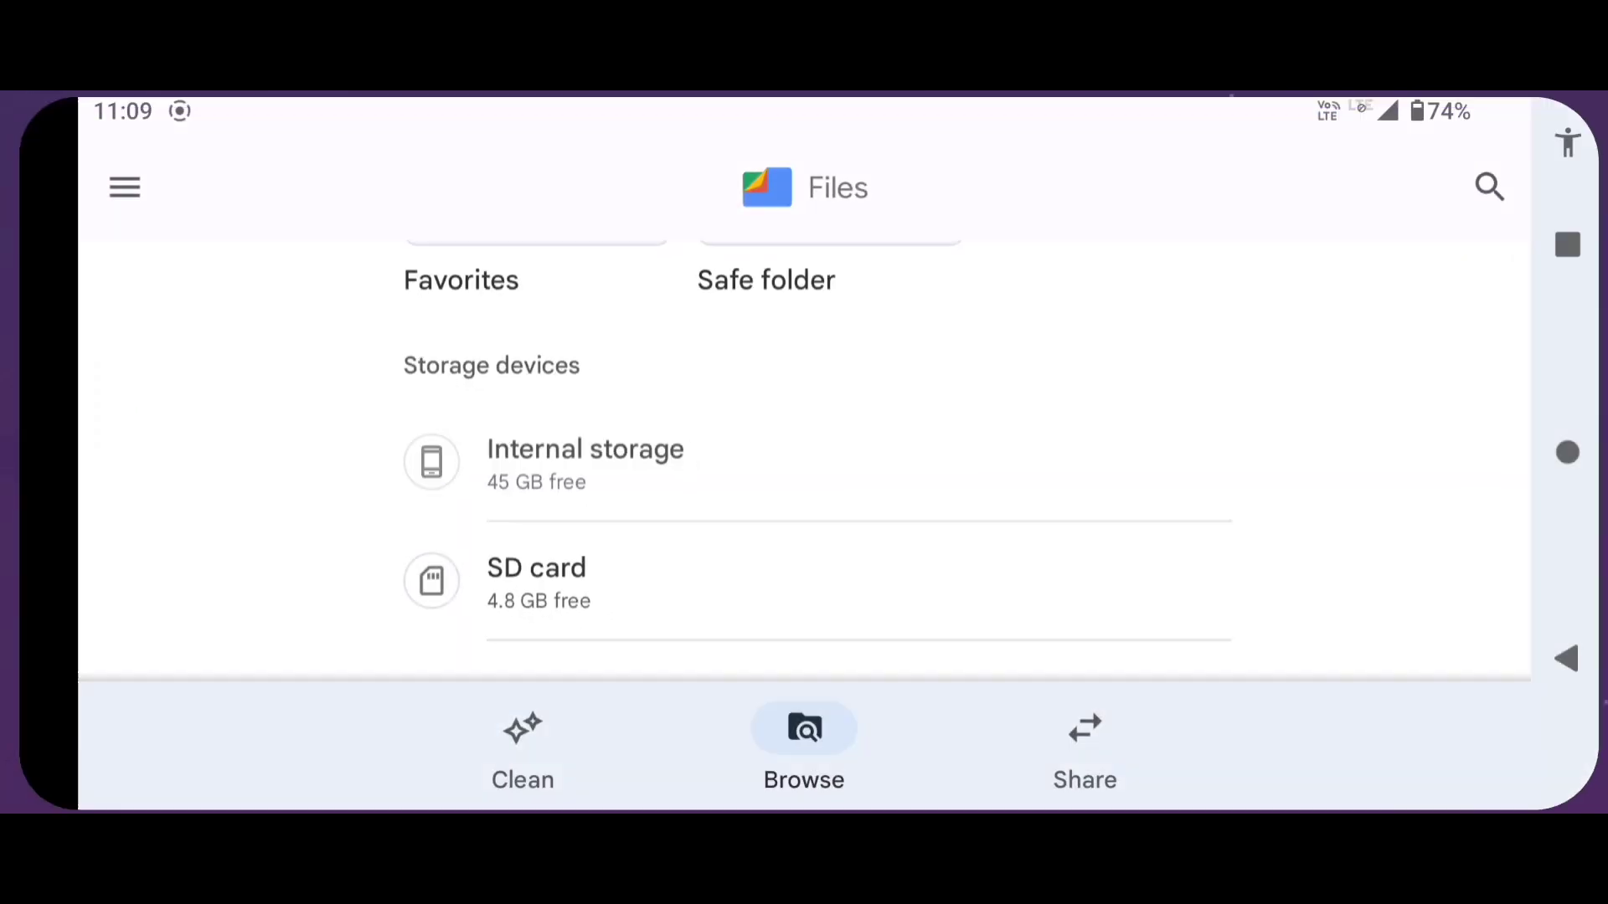
pyautogui.click(584, 462)
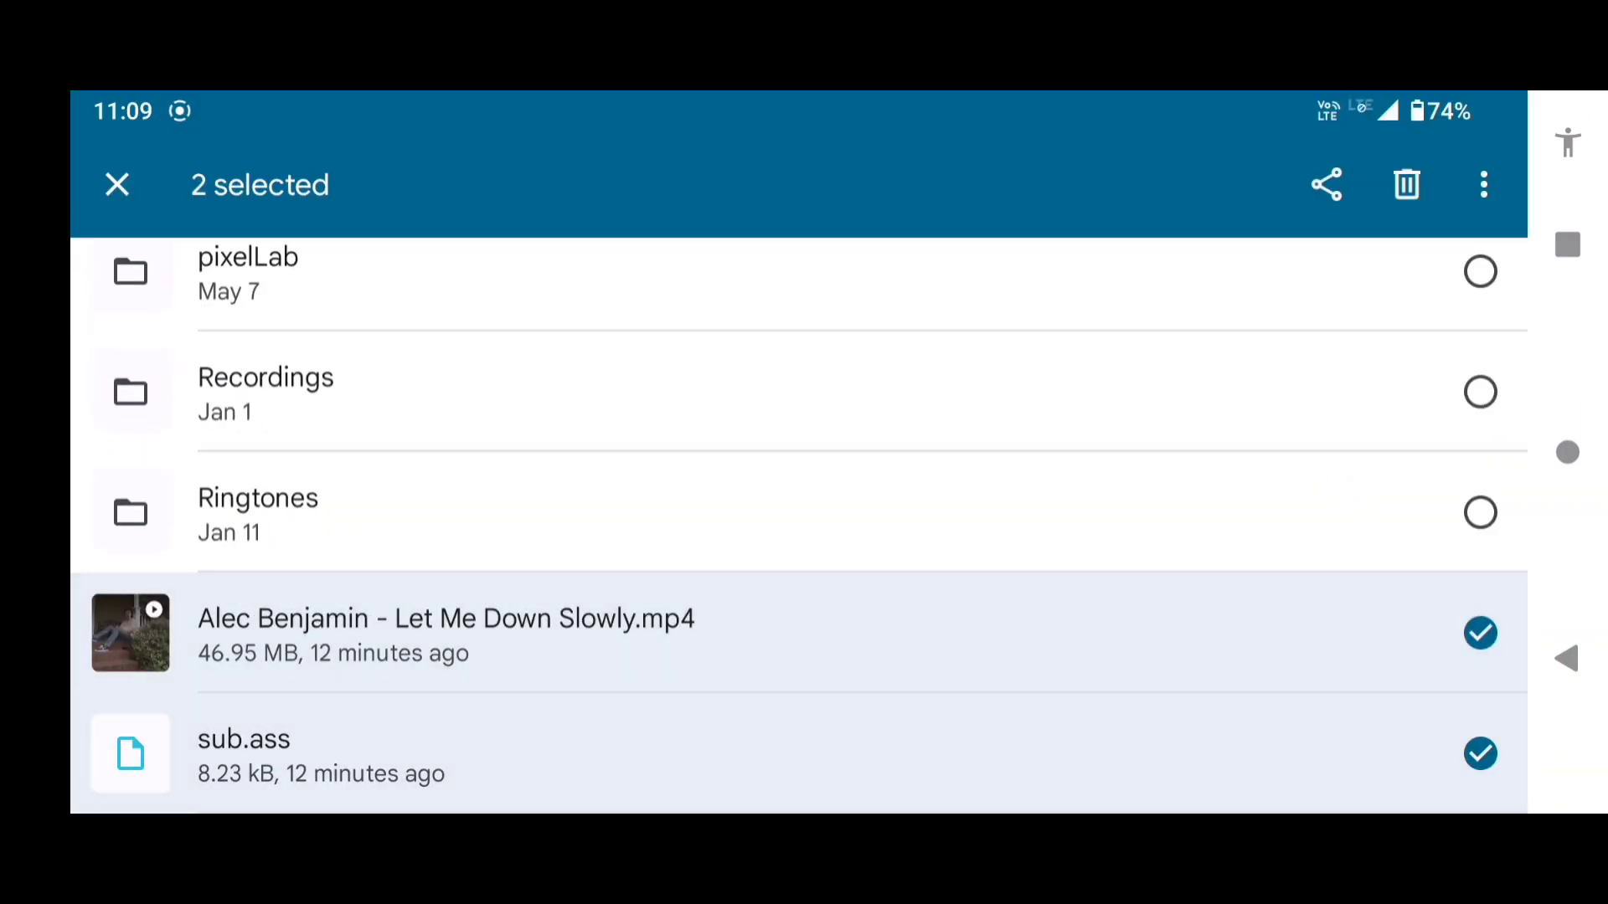
pyautogui.click(118, 184)
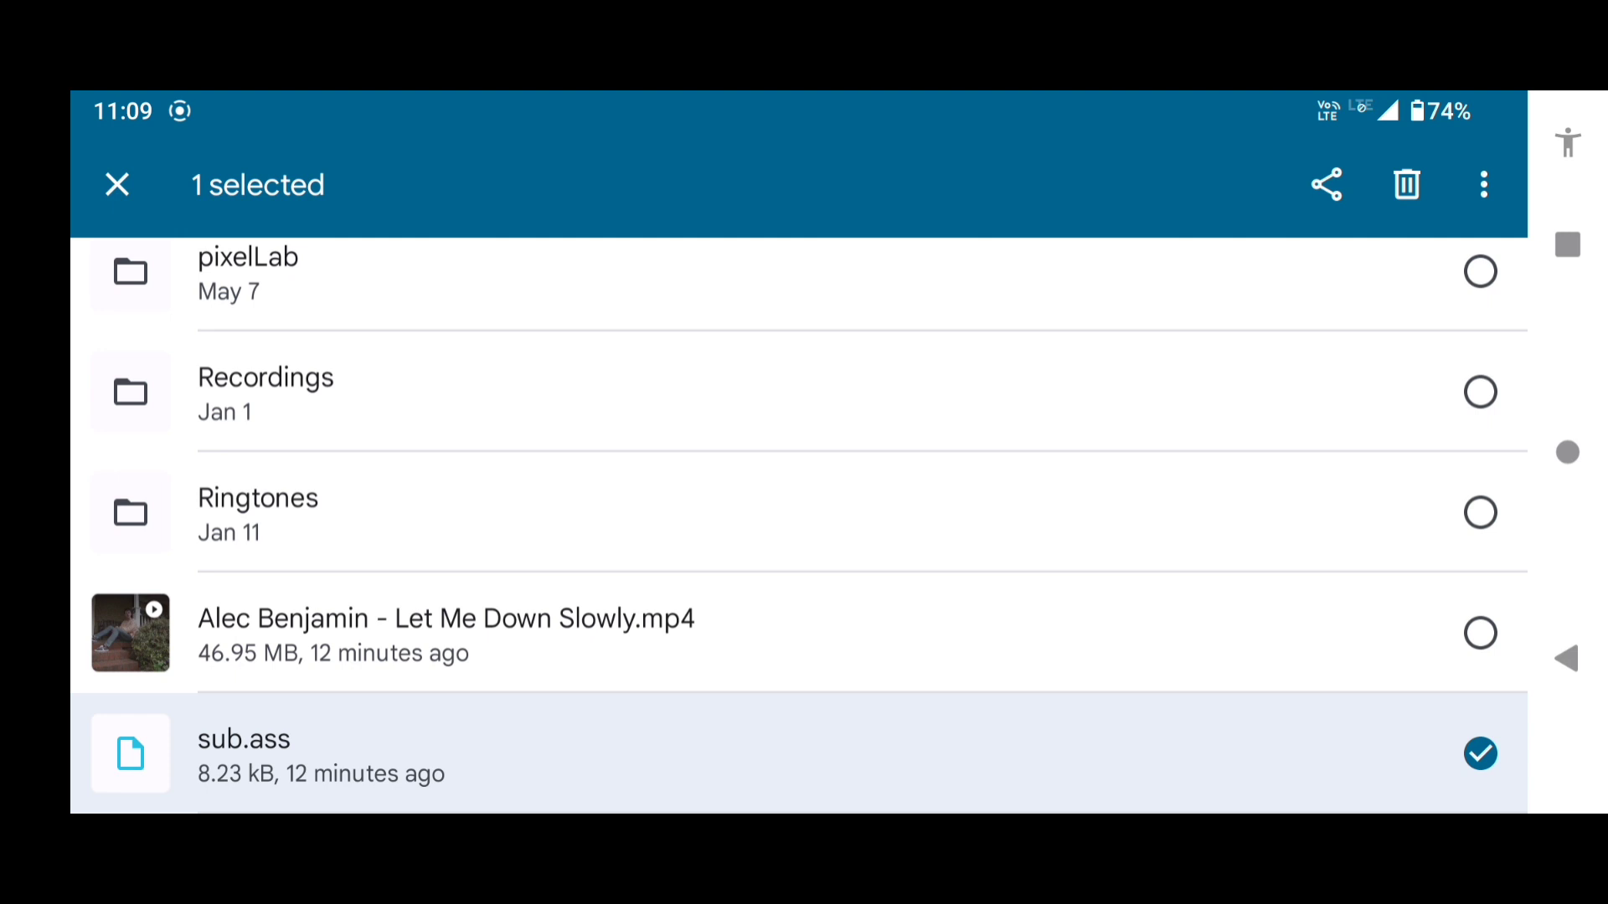
pyautogui.click(117, 184)
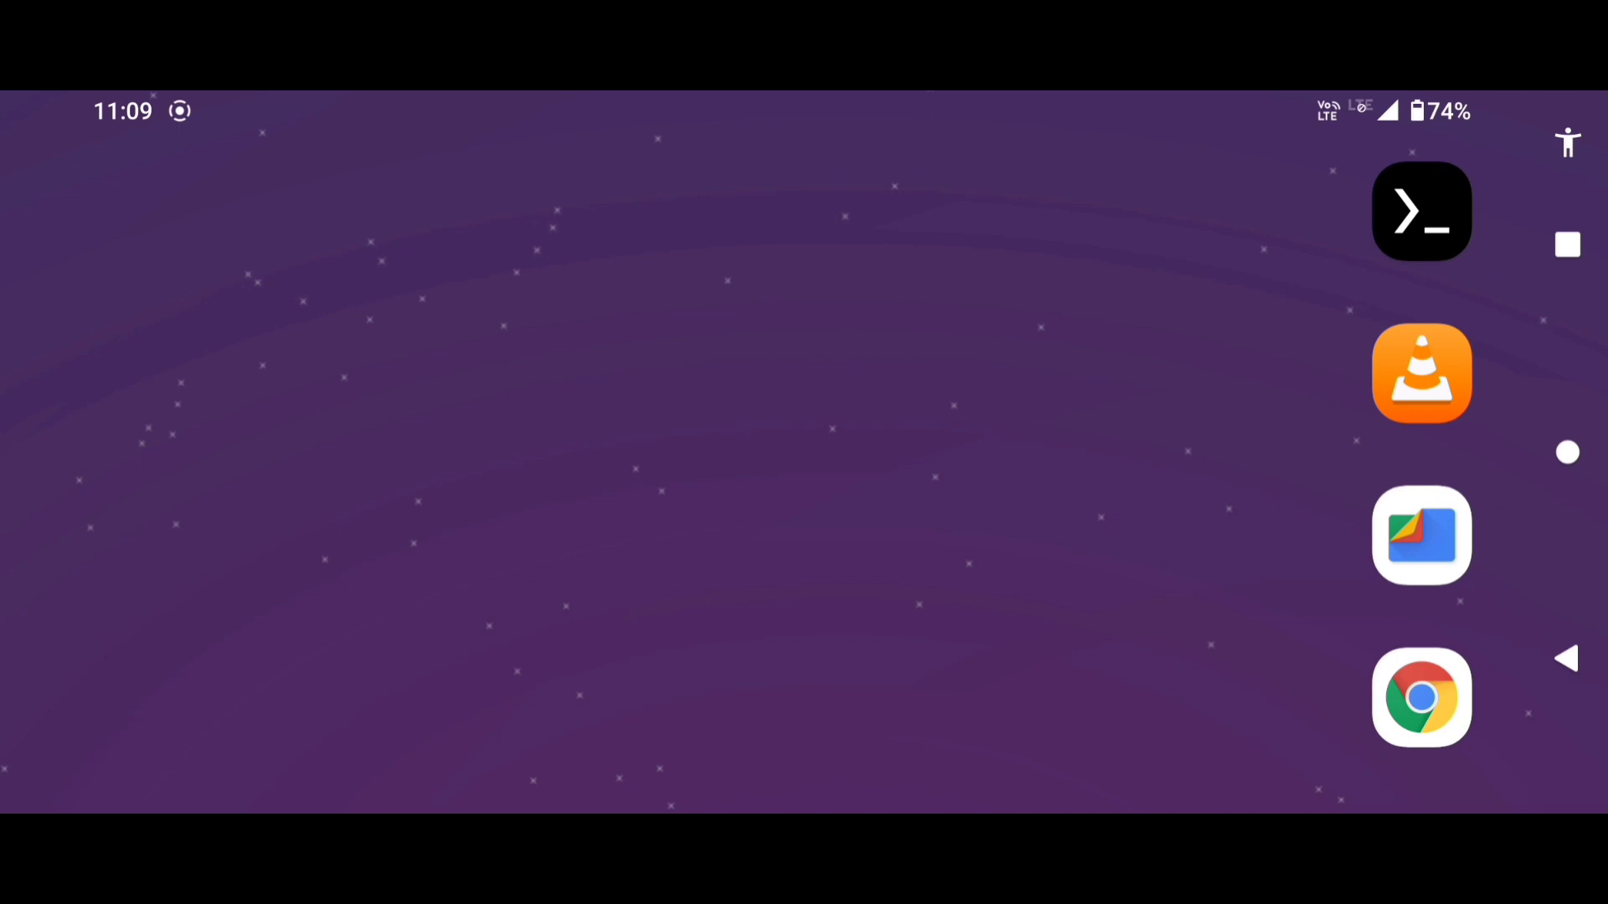
# Check Termux's app info for the Files and media permission and pull down the notification shade.
pyautogui.click(1422, 211)
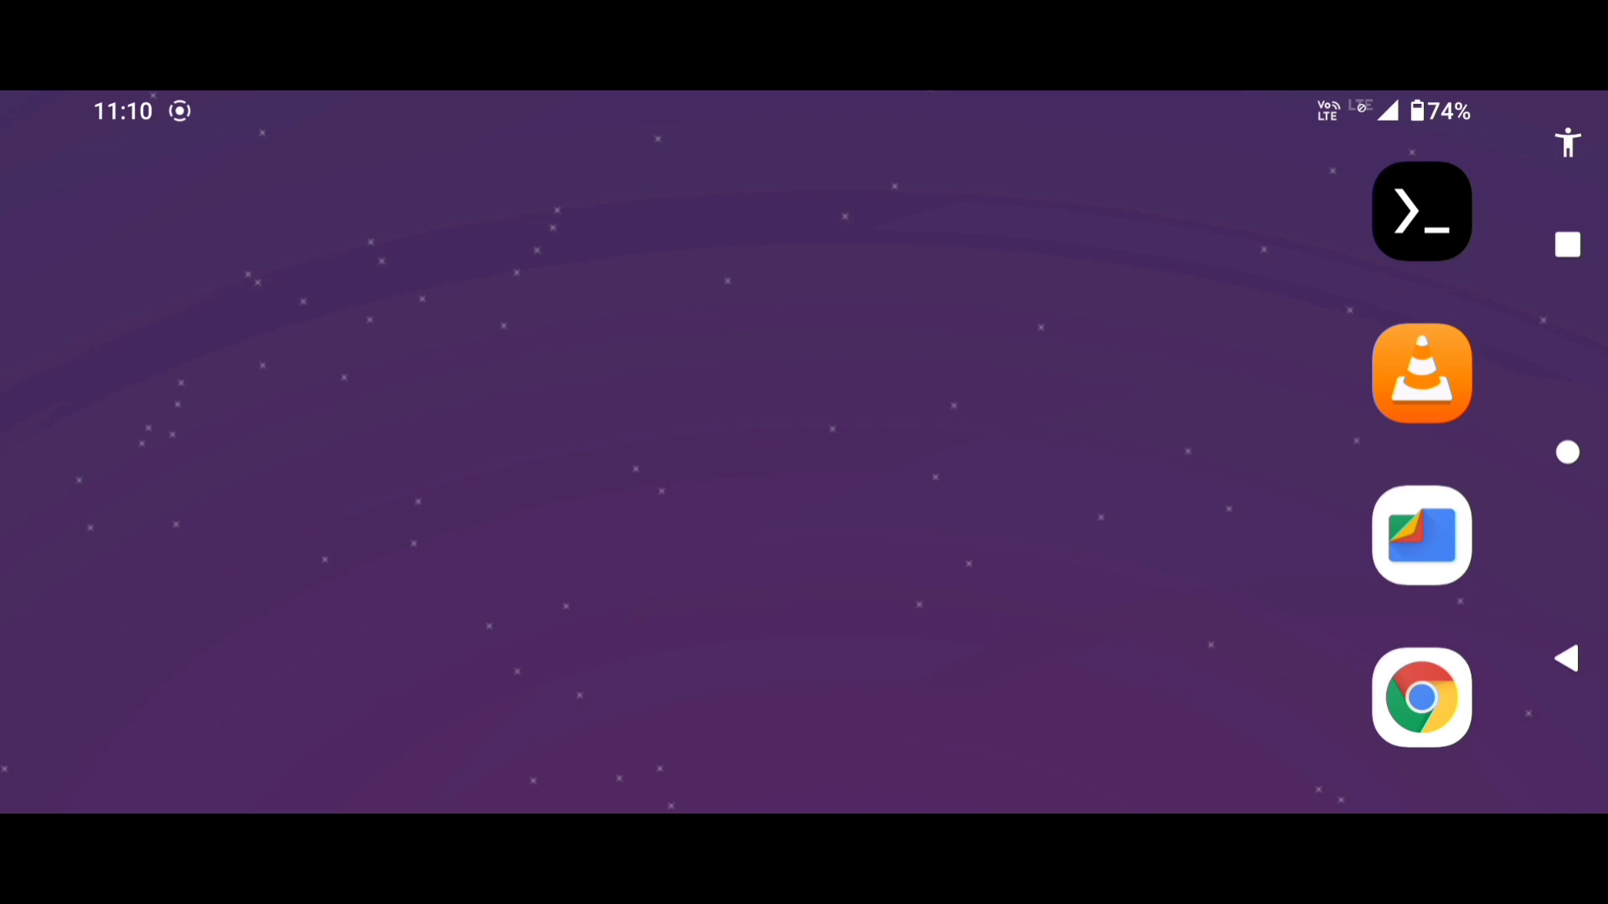
pyautogui.click(1422, 212)
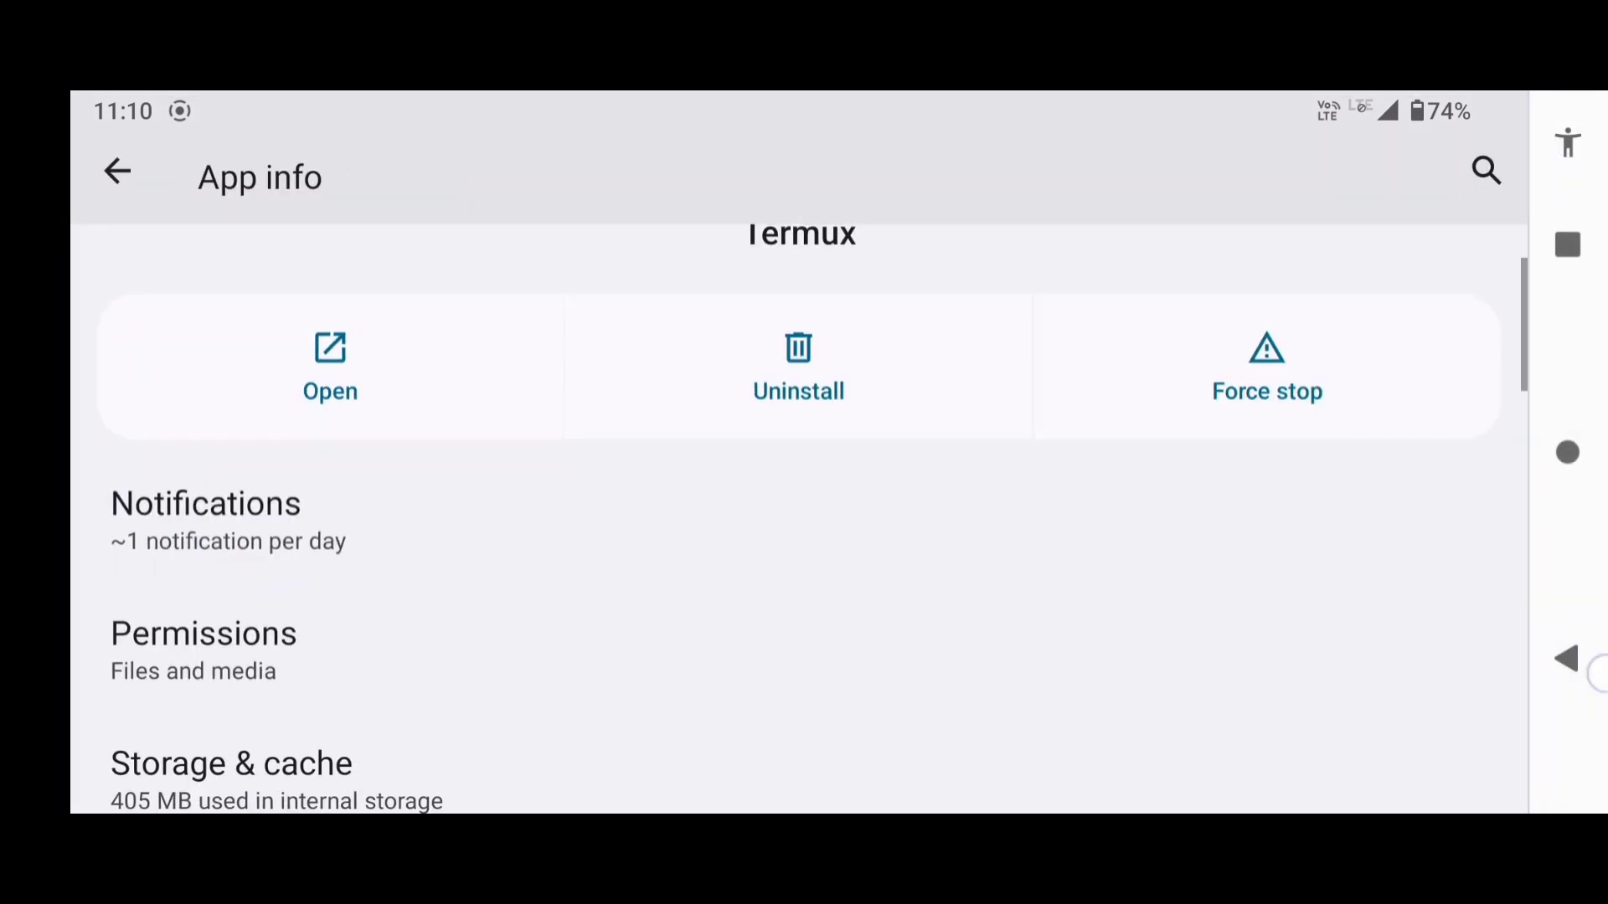
pyautogui.click(330, 369)
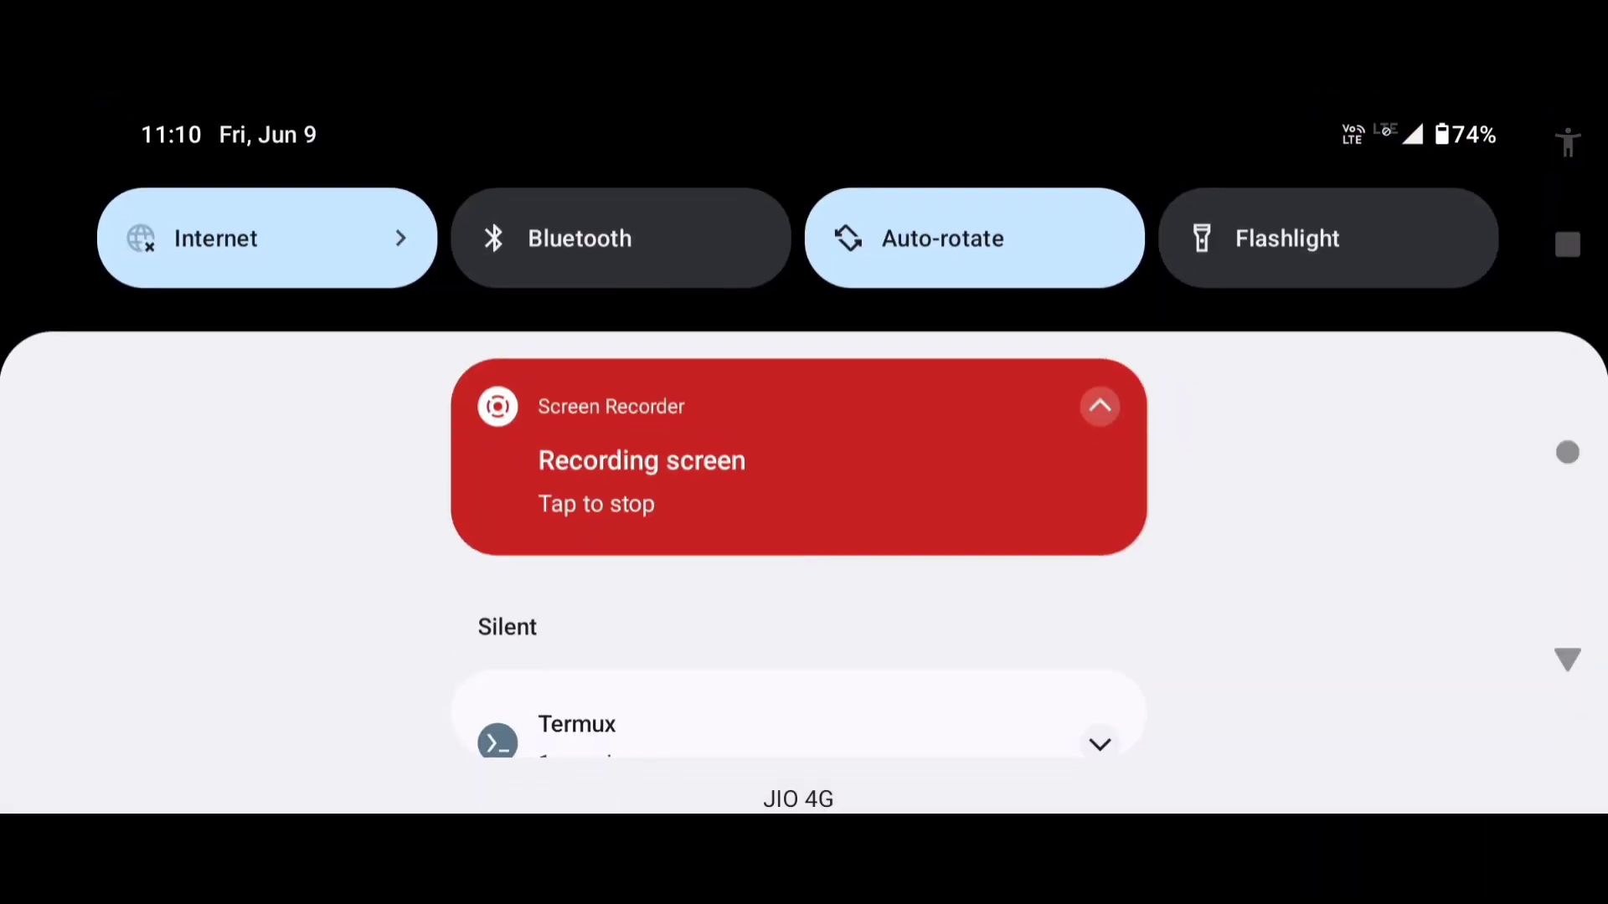
# Return to the Termux session and run 'pkg upgrade' to update all packages.
pyautogui.click(267, 236)
pyautogui.write('pkg upgrade')
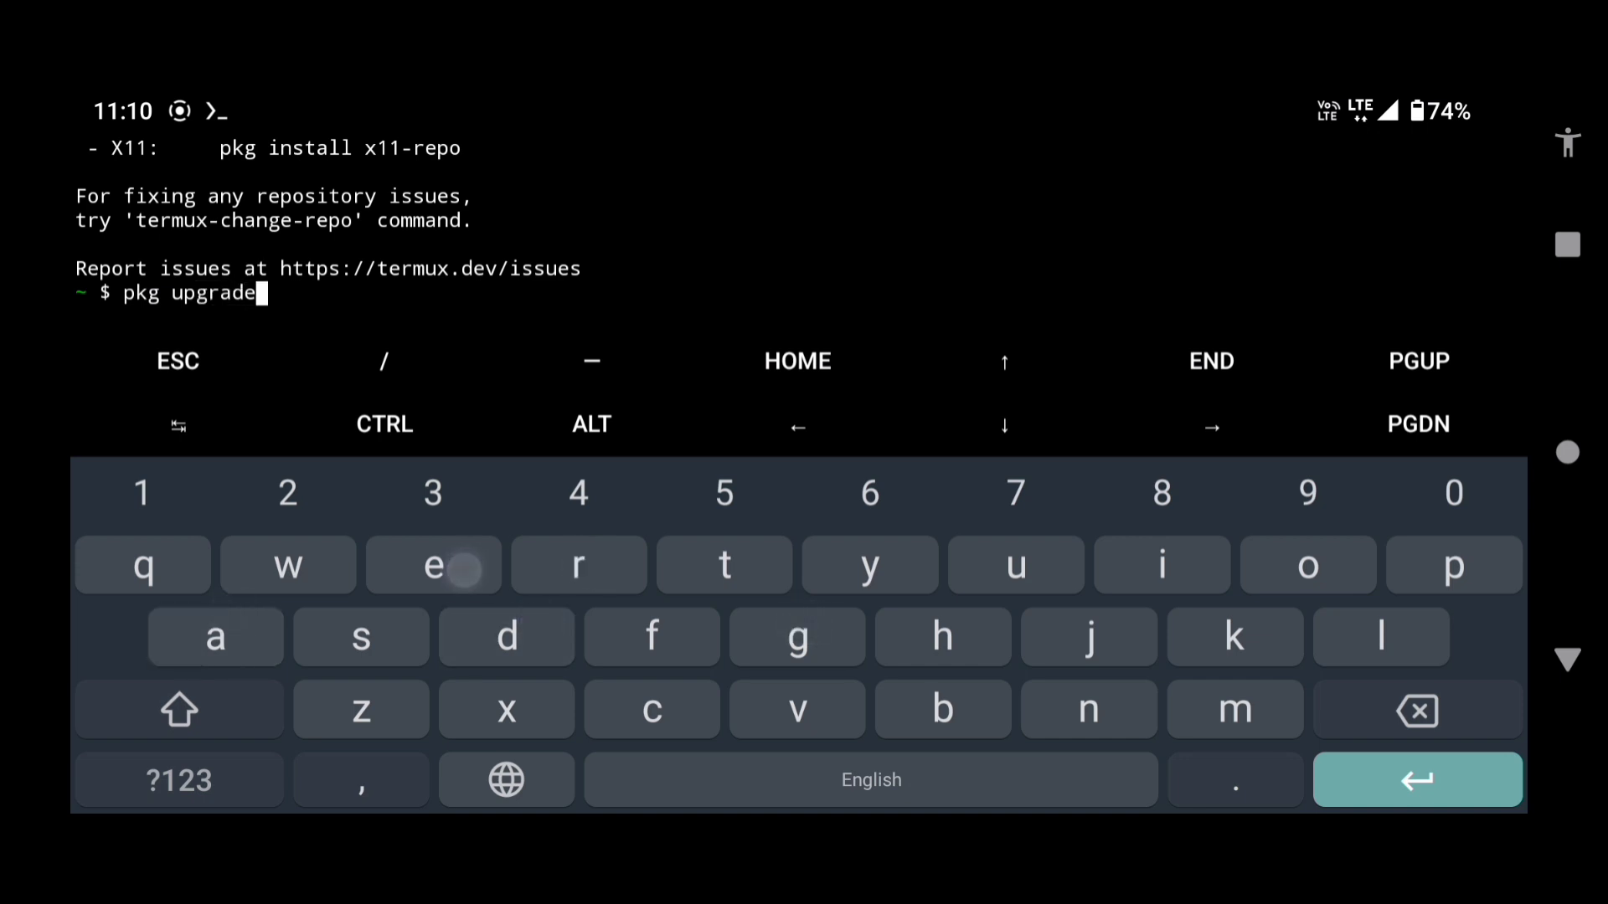
pyautogui.click(869, 565)
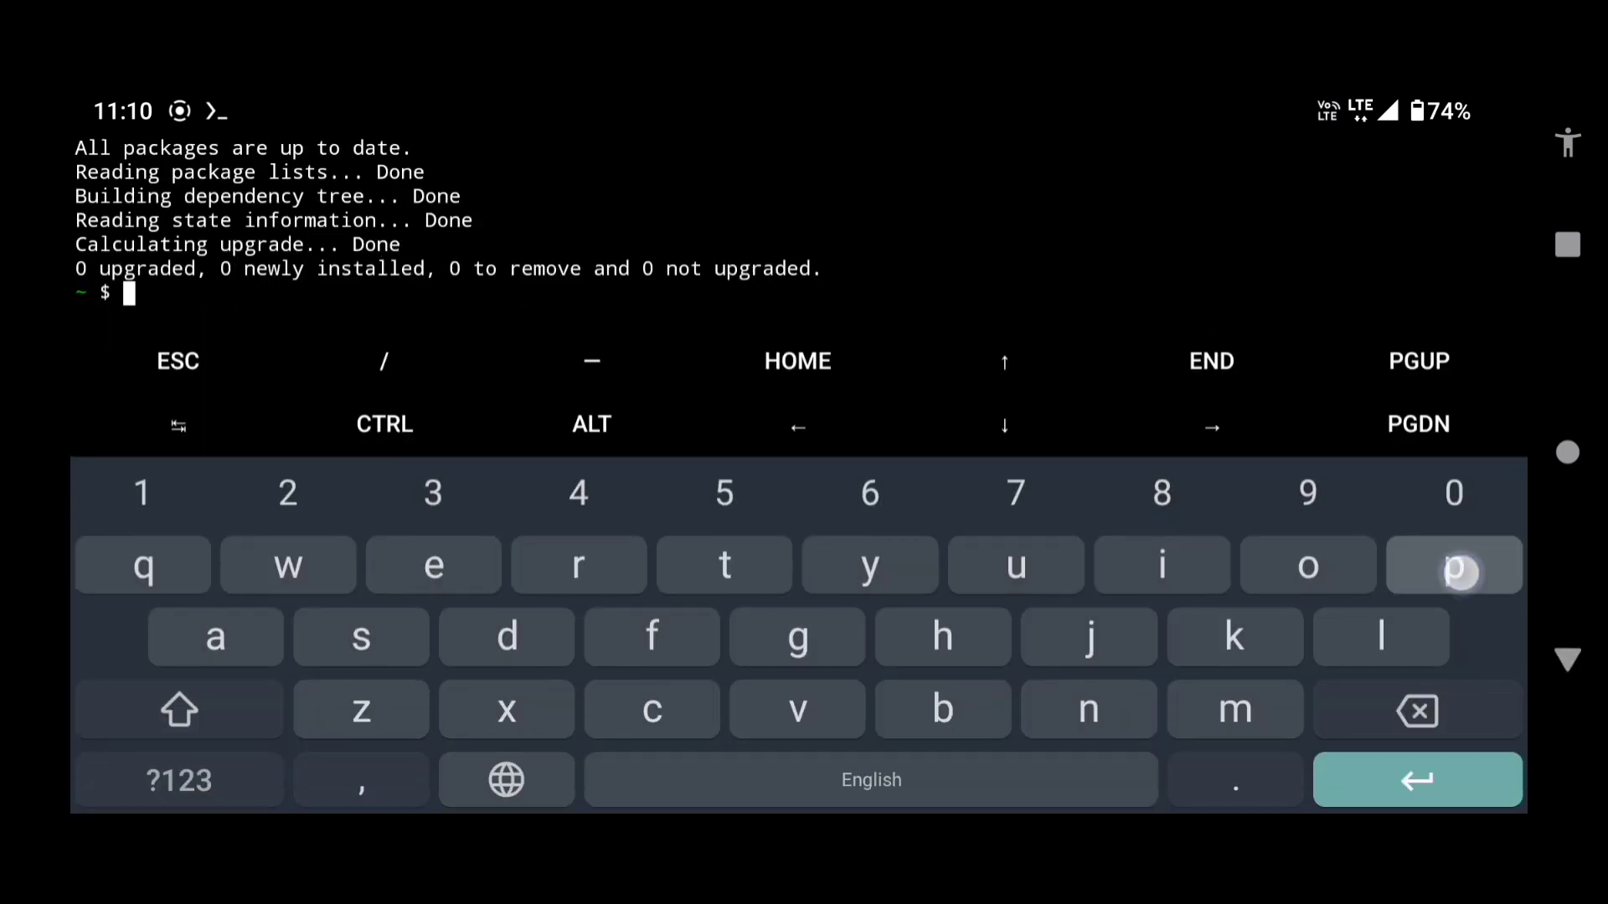
# Run 'pkg install ffmpeg', which reports ffmpeg already at version 6.0-2.
pyautogui.write('pkg inst')
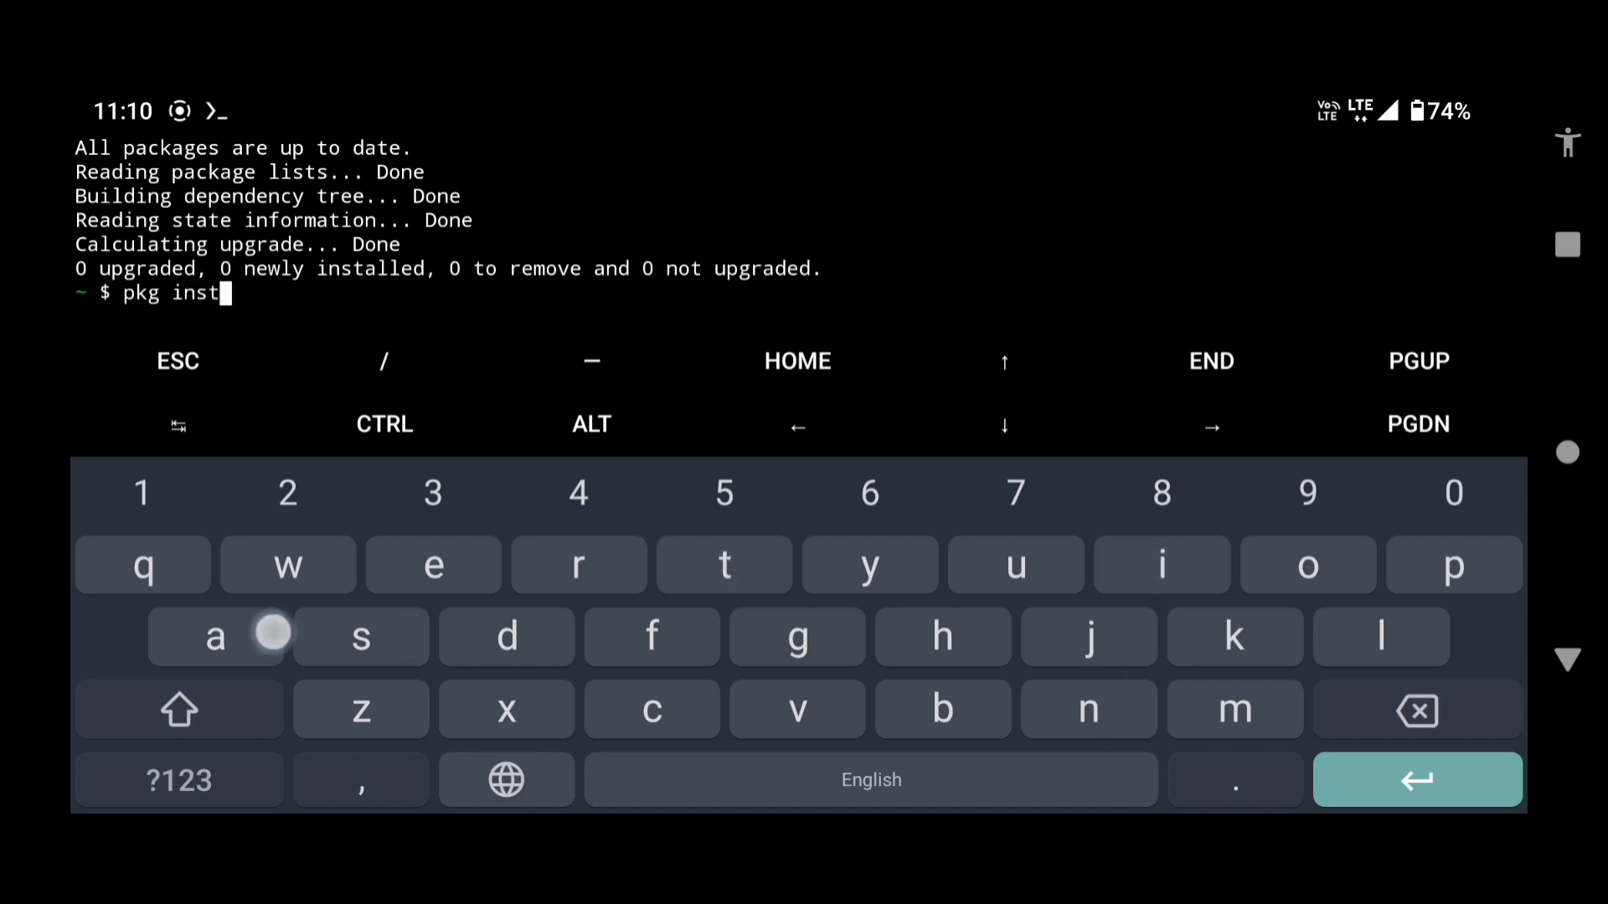
pyautogui.write('all')
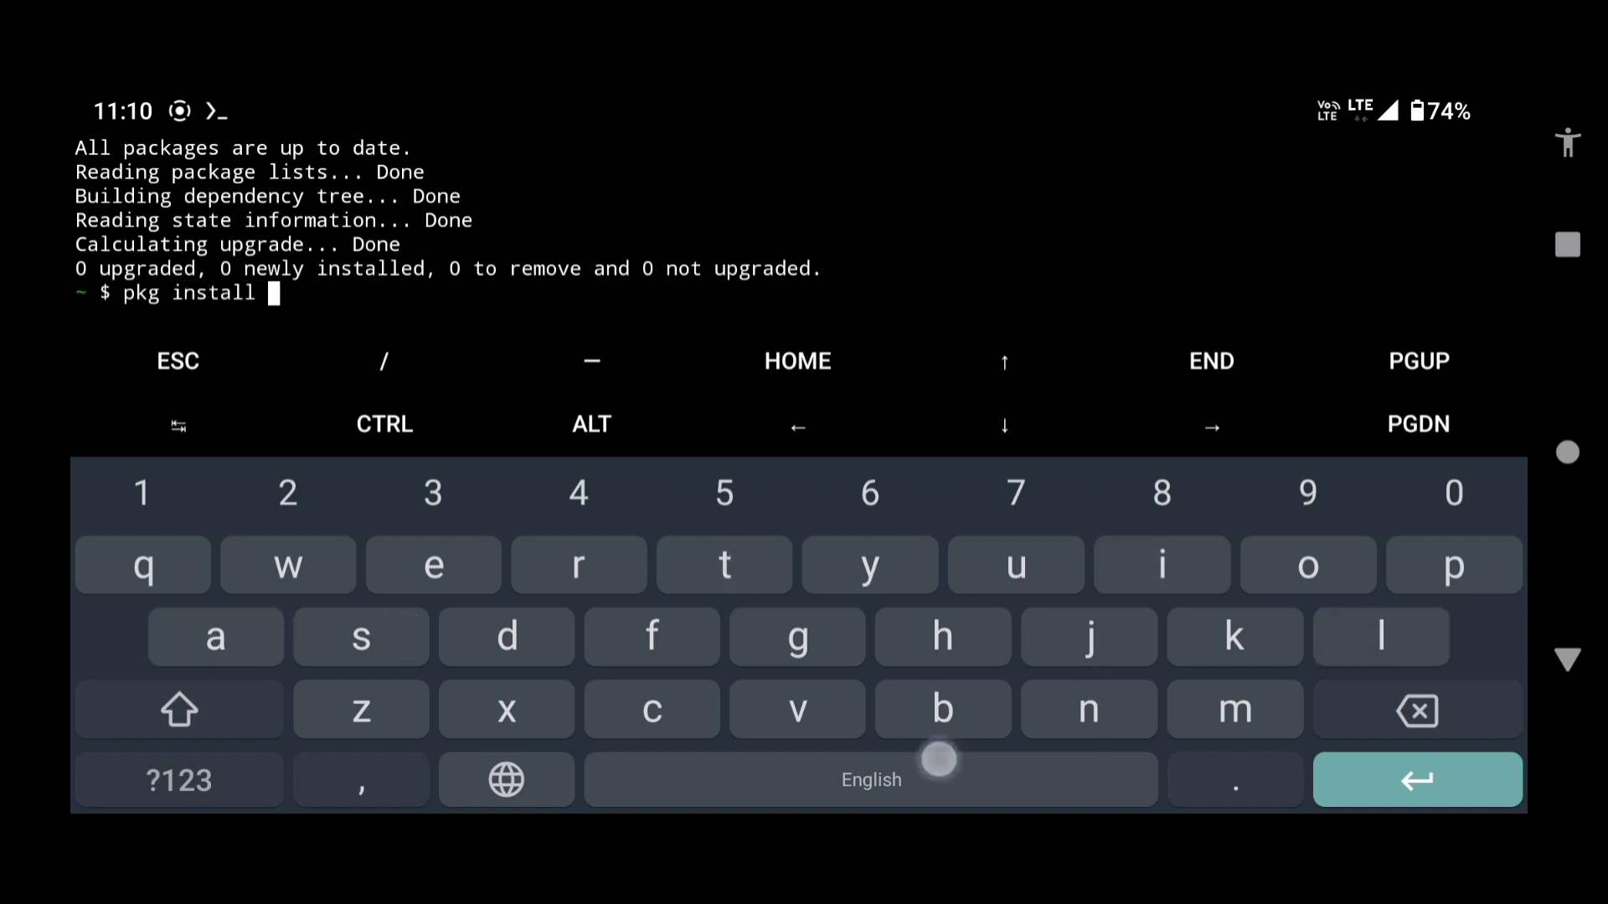
pyautogui.write('ffmp')
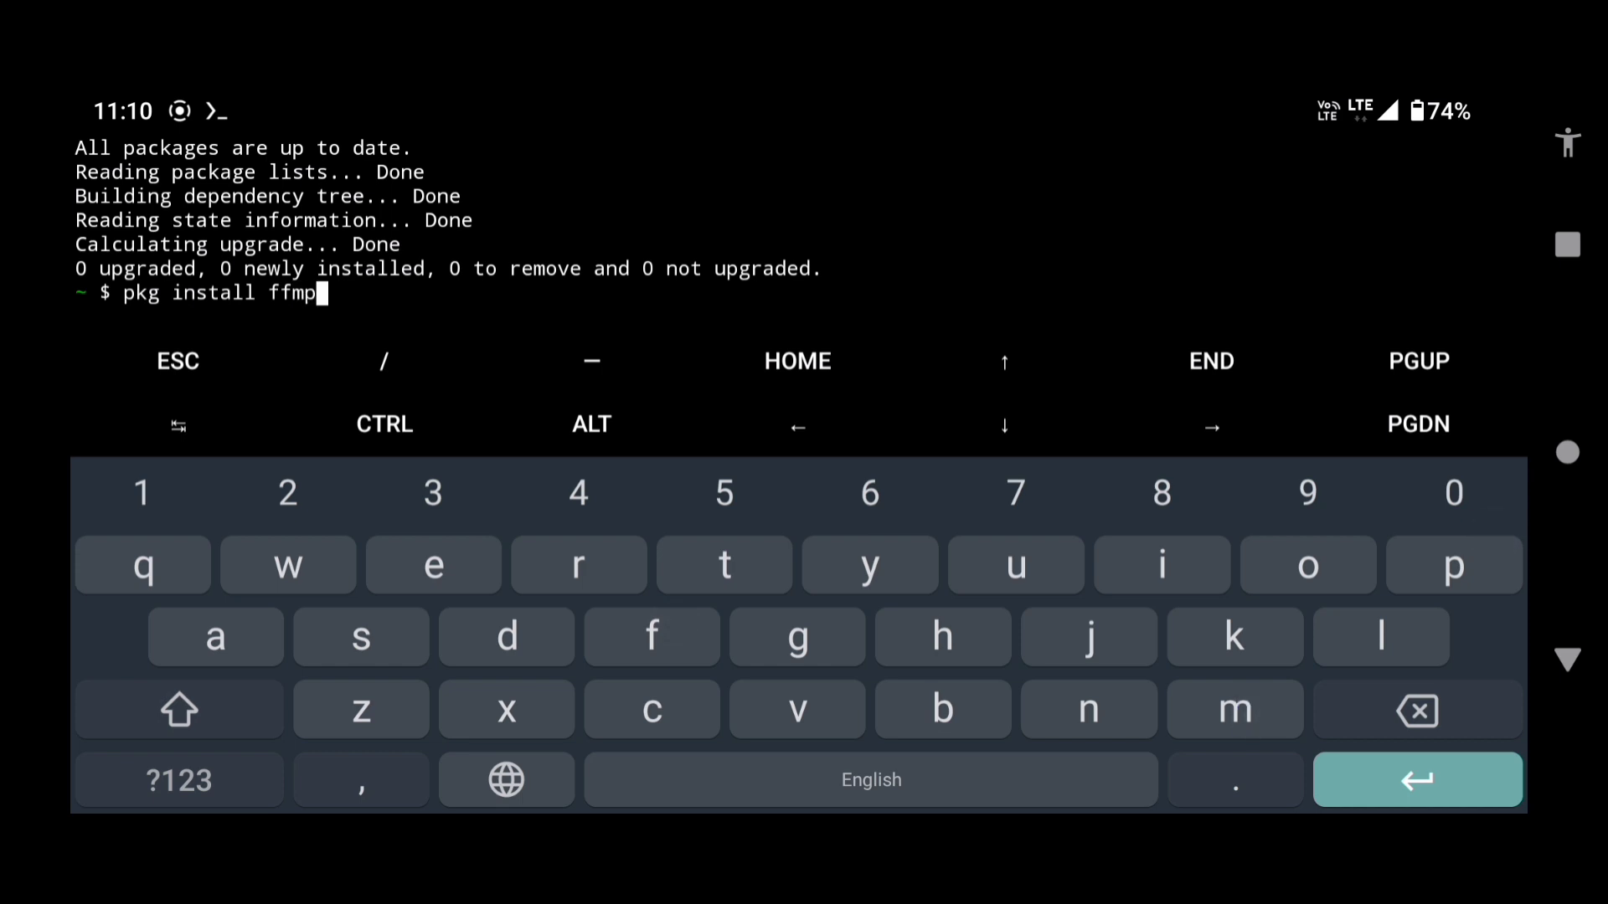
pyautogui.write('eg -y')
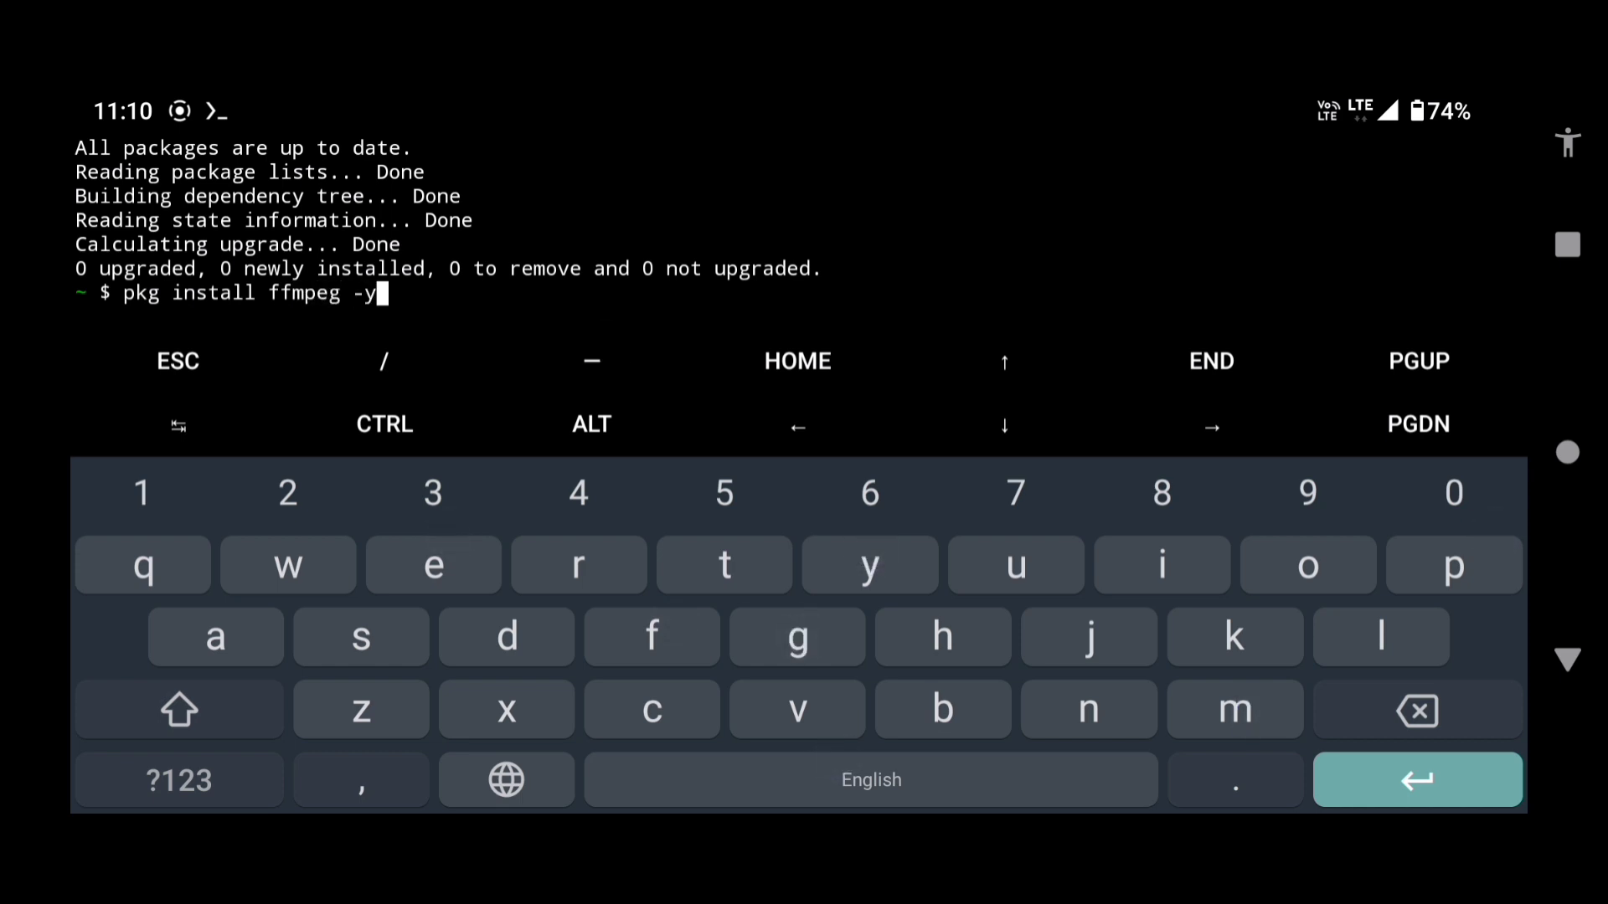
pyautogui.press('Enter')
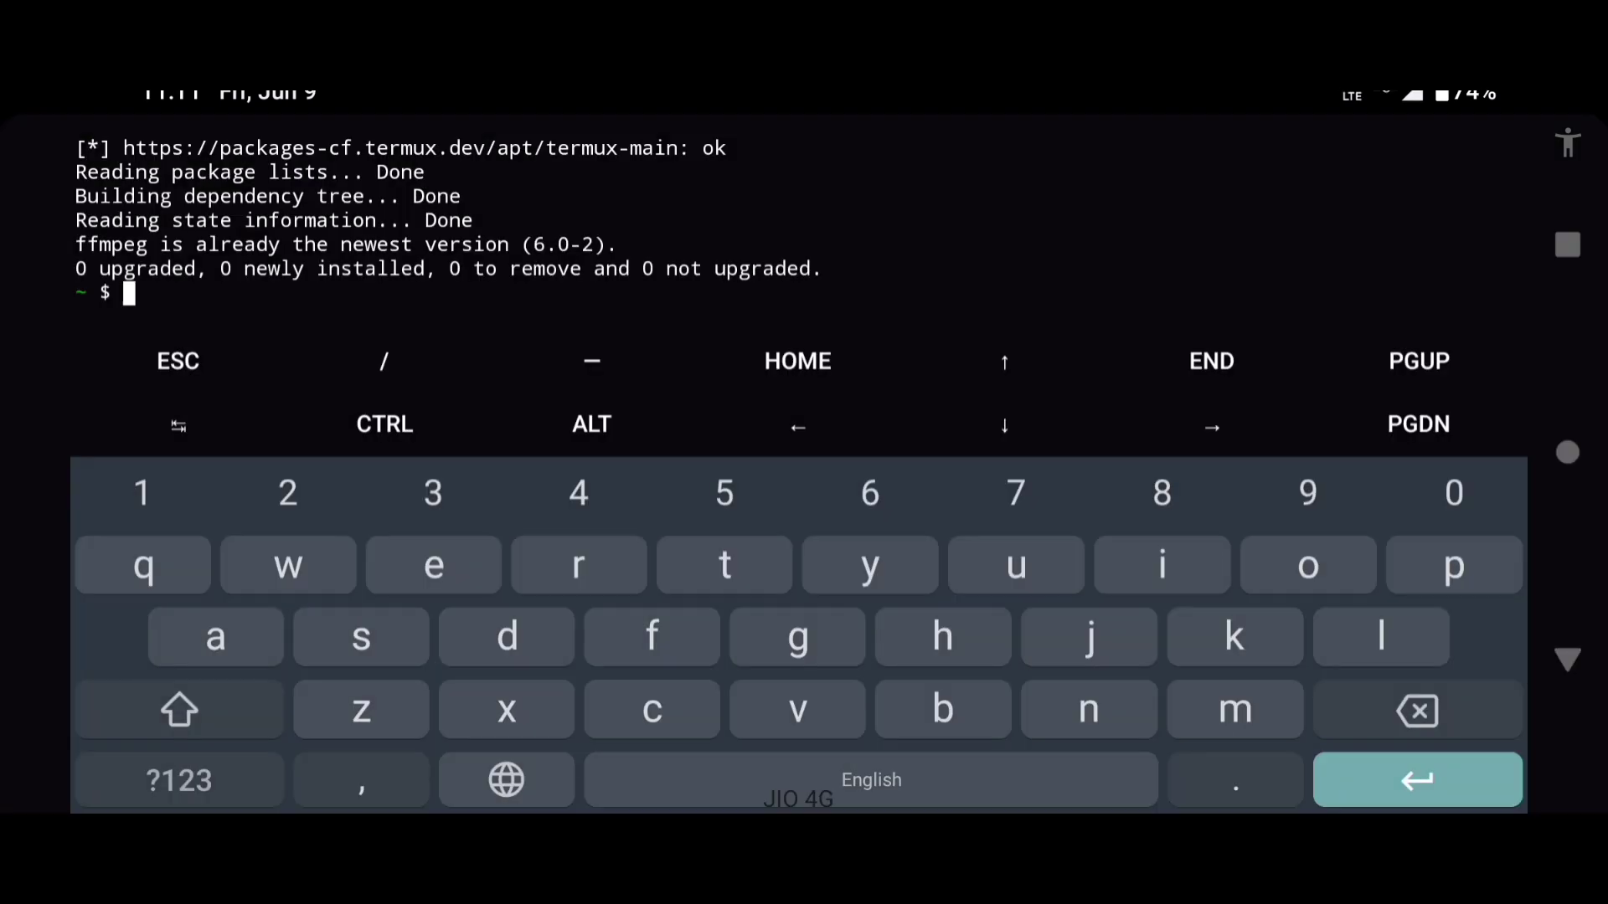
# Change into /sdcard, list the Let Me Down Slowly MP4 and sub.ass, and begin the ffmpeg command.
pyautogui.write('cd')
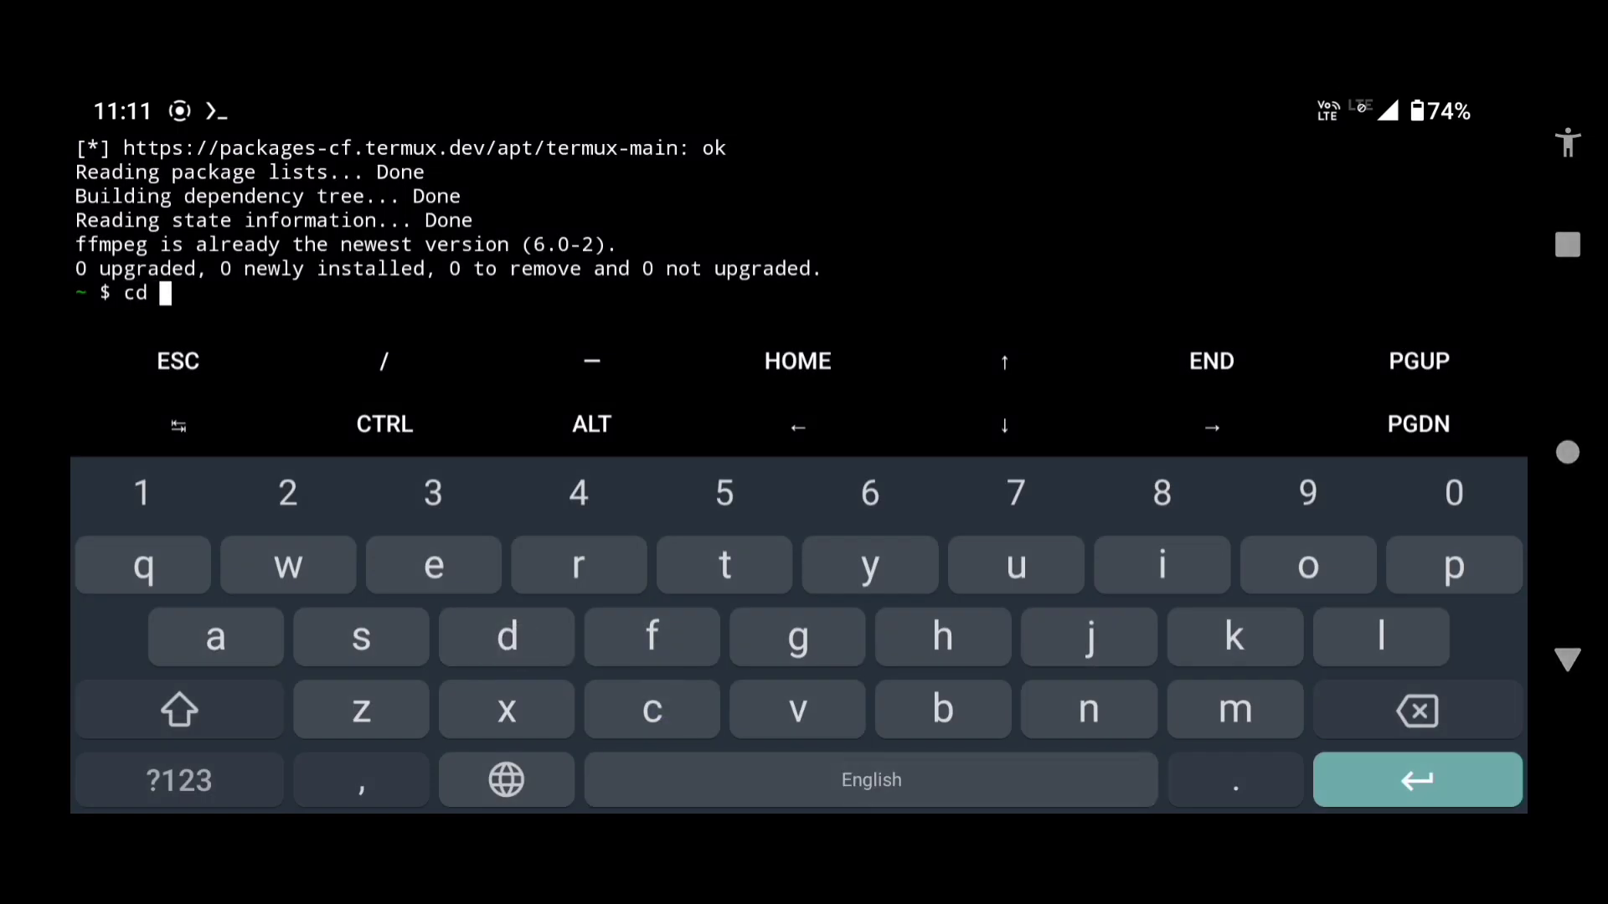
pyautogui.click(650, 710)
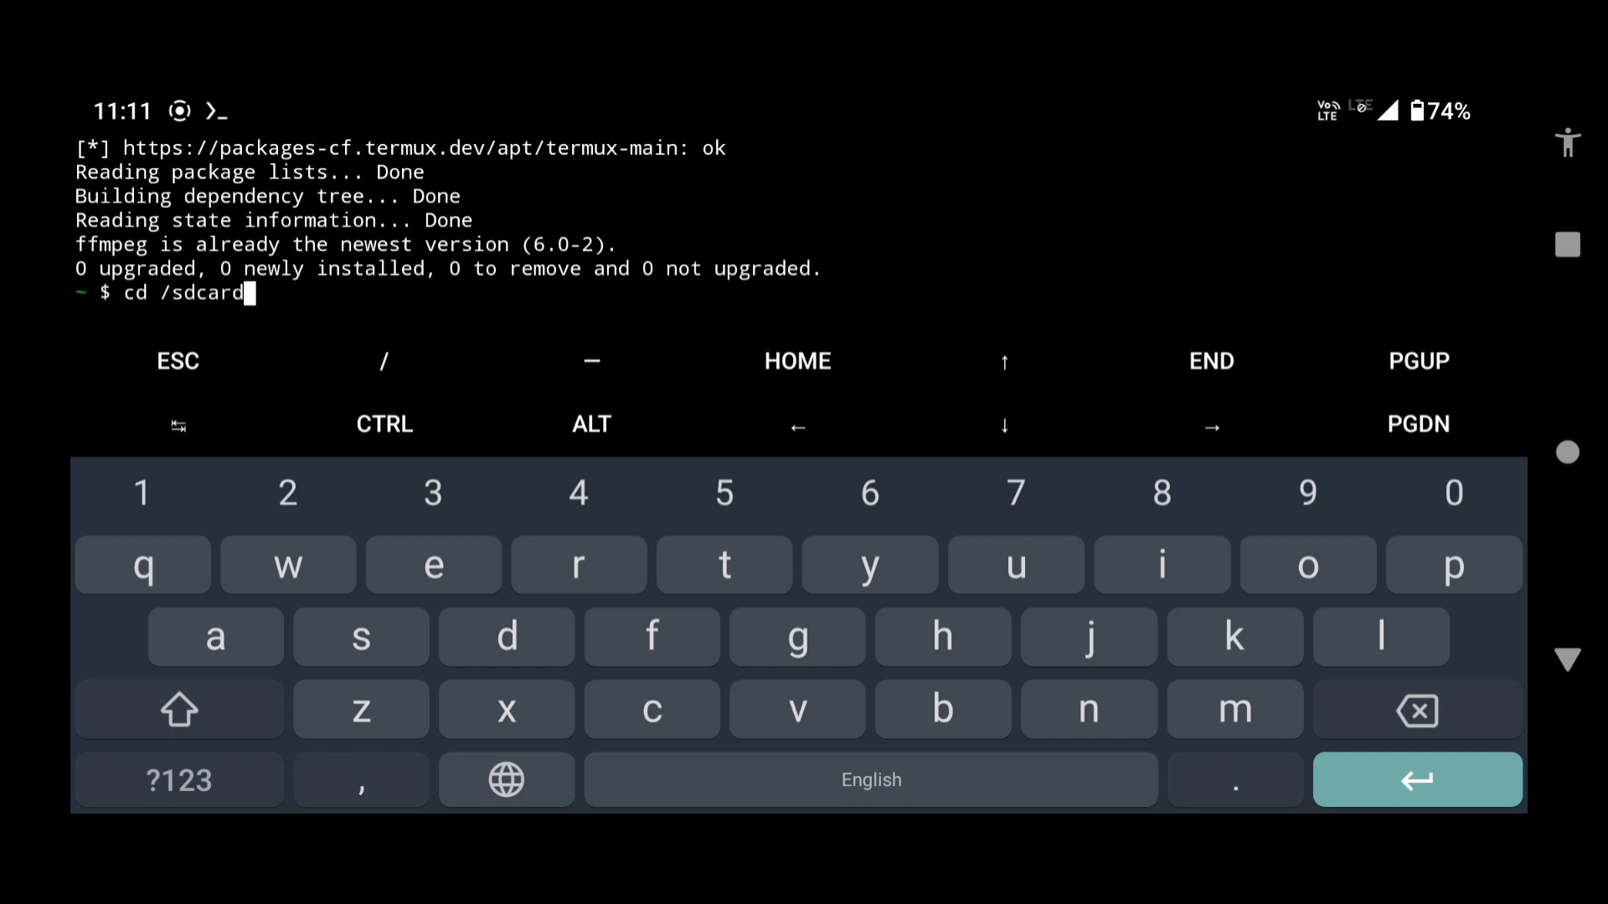
pyautogui.click(1380, 636)
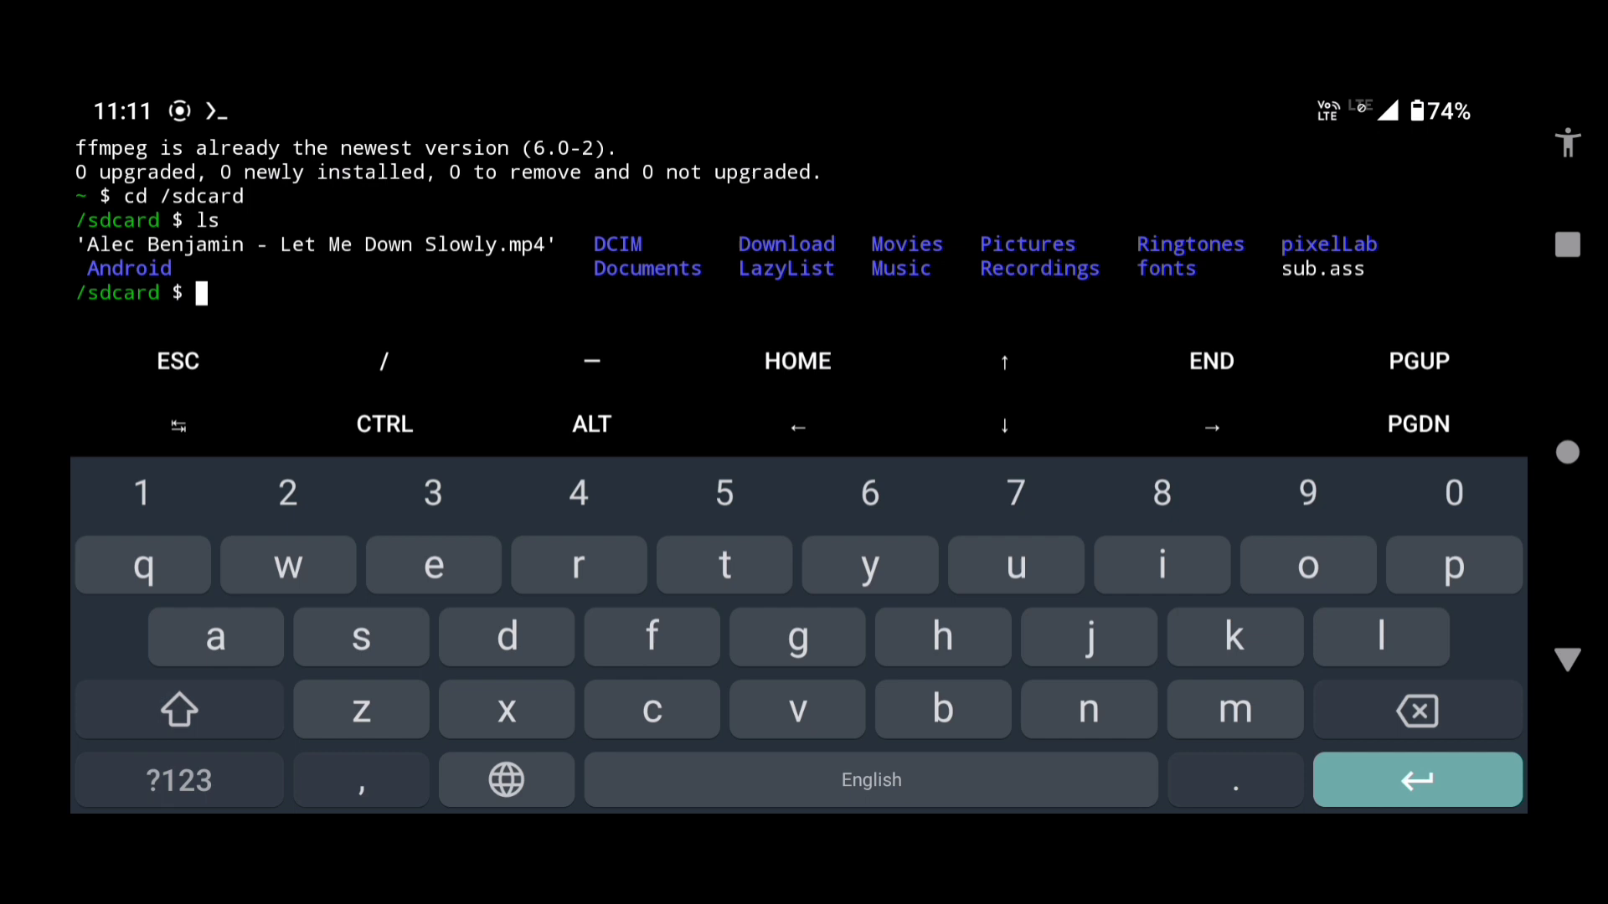
pyautogui.click(652, 637)
pyautogui.write('ffmpeg -i')
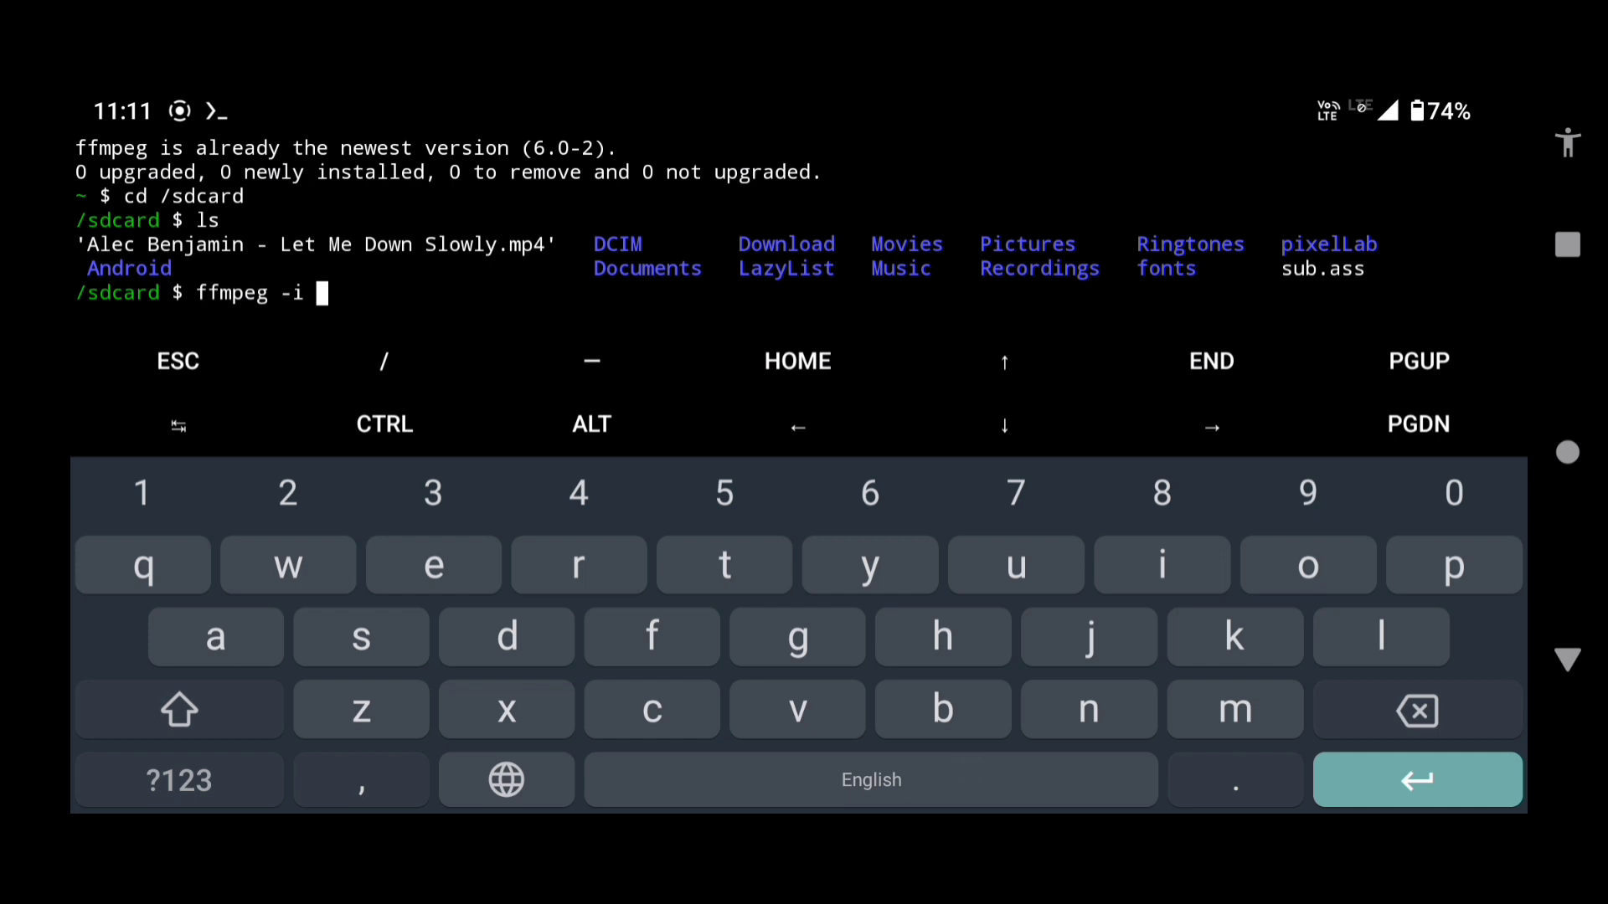
# Enter the ffmpeg input 'Alec Benjamin - Let Me Down Slowly.mp4' with -vf ass=sub.ass, -c:a copy and -preset veryfast.
pyautogui.click(176, 781)
pyautogui.write(" 'Alec Benjamin - Let Me Down Slowly.mp4' -vf ass=")
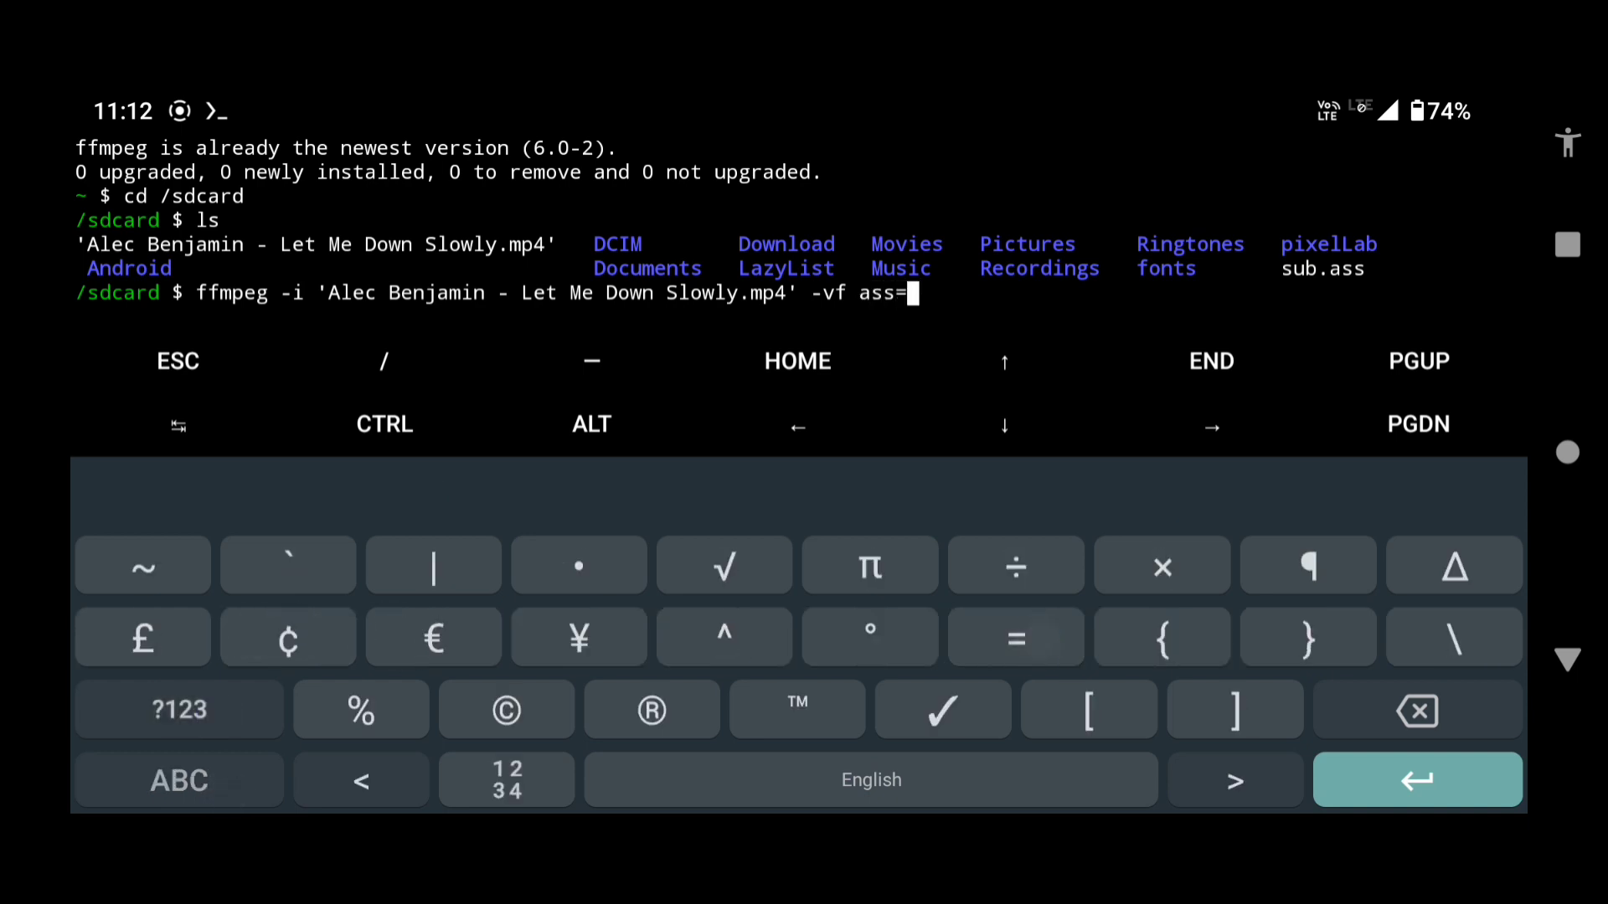
pyautogui.click(178, 780)
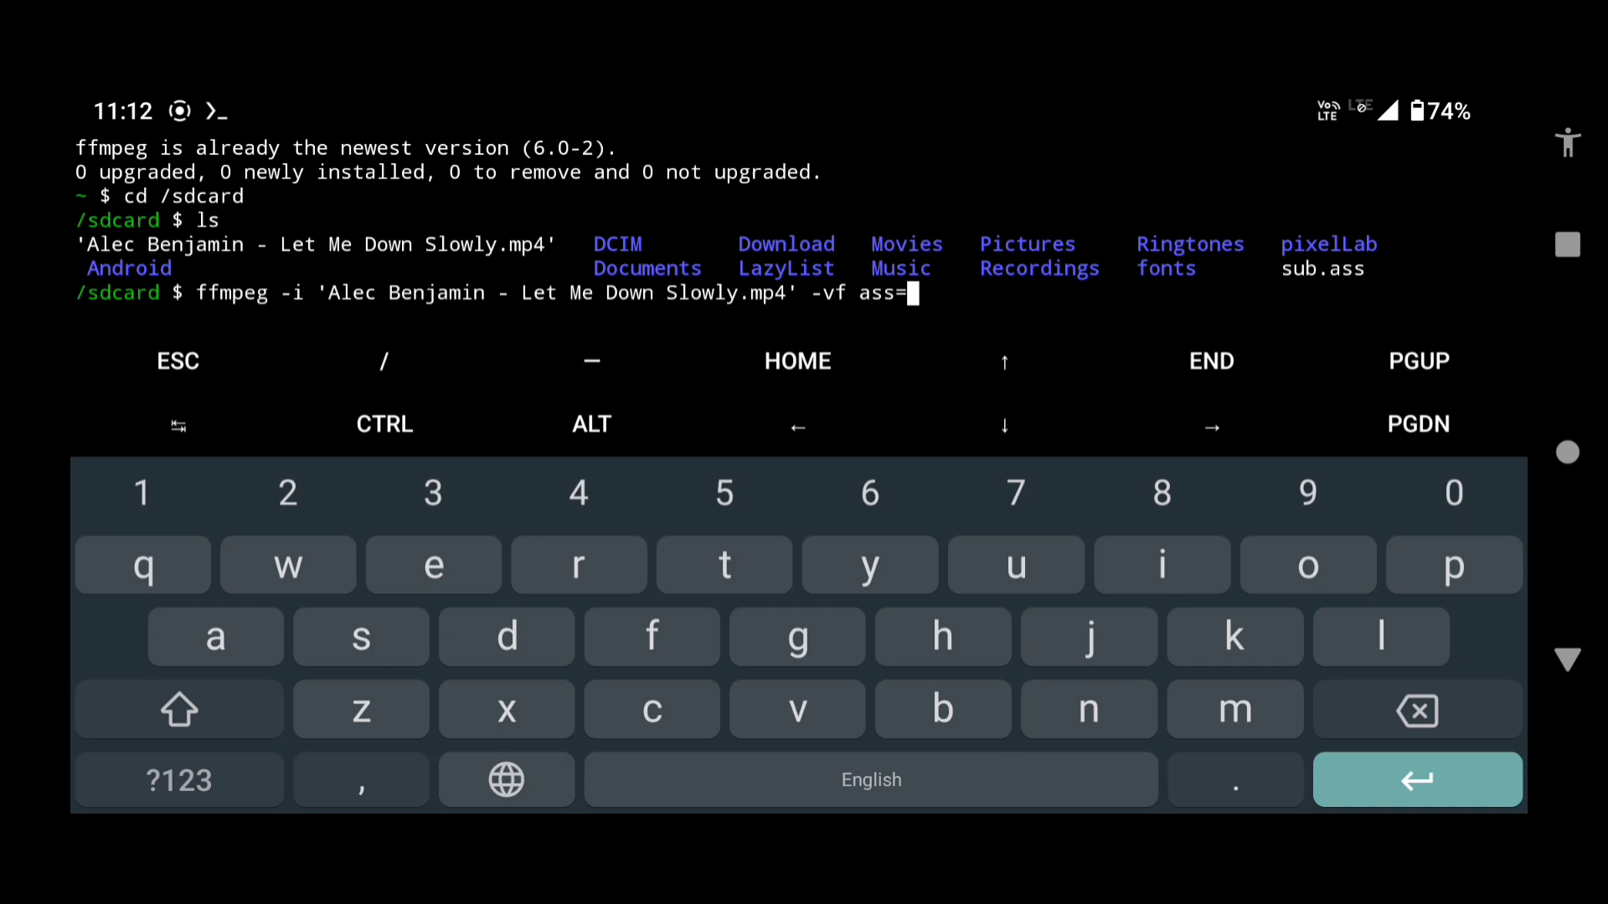
pyautogui.write('sub.ass -c:a co')
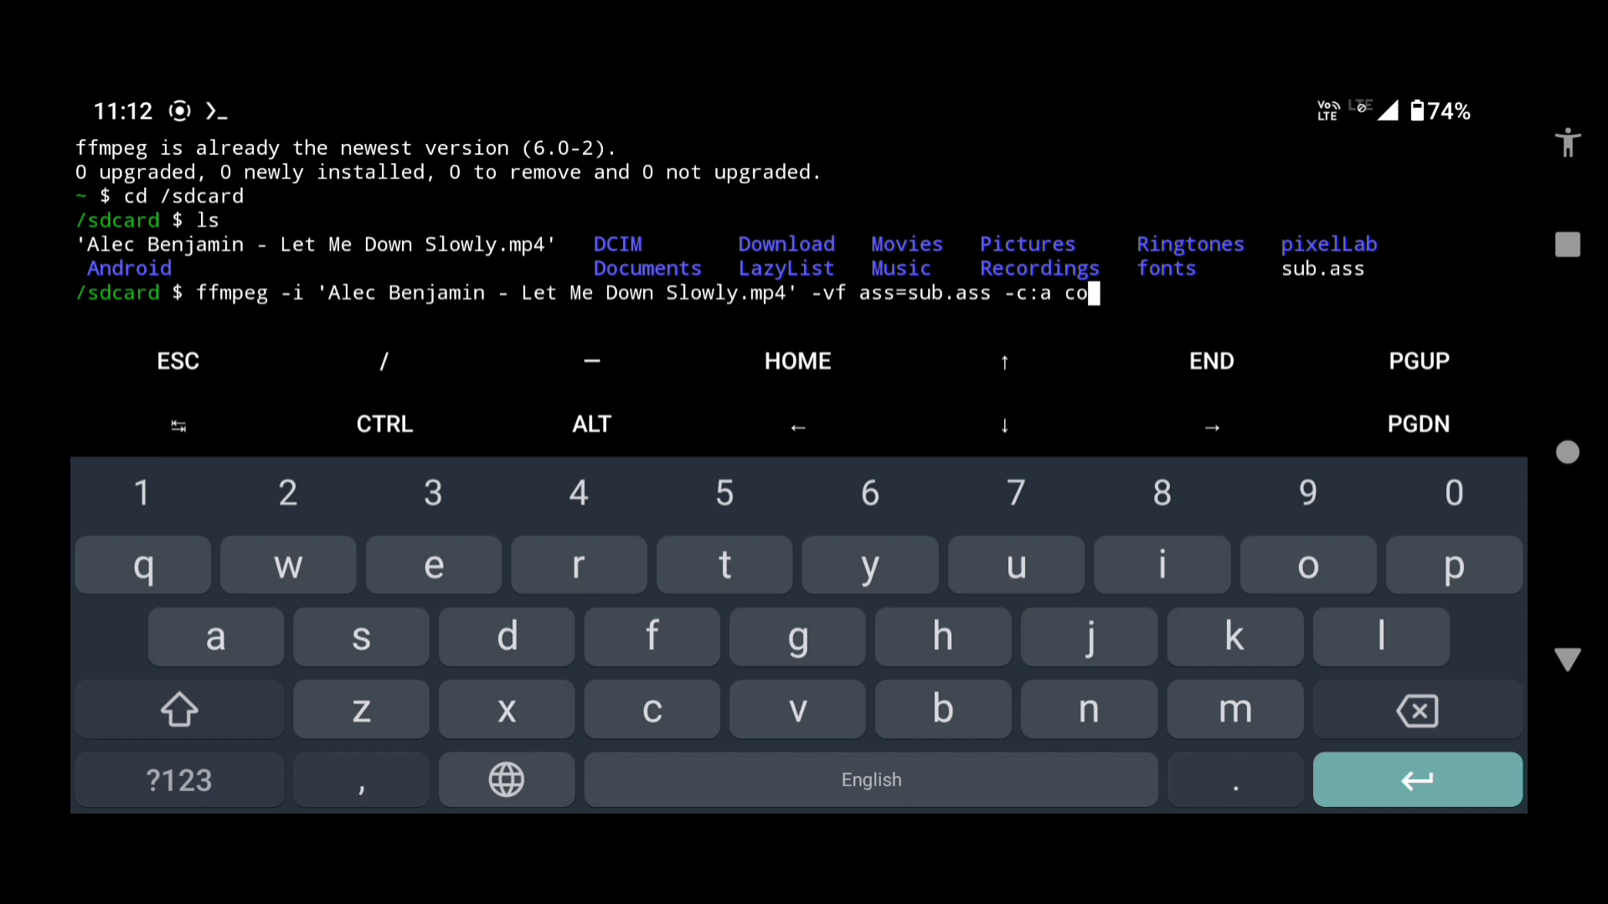
pyautogui.write('py')
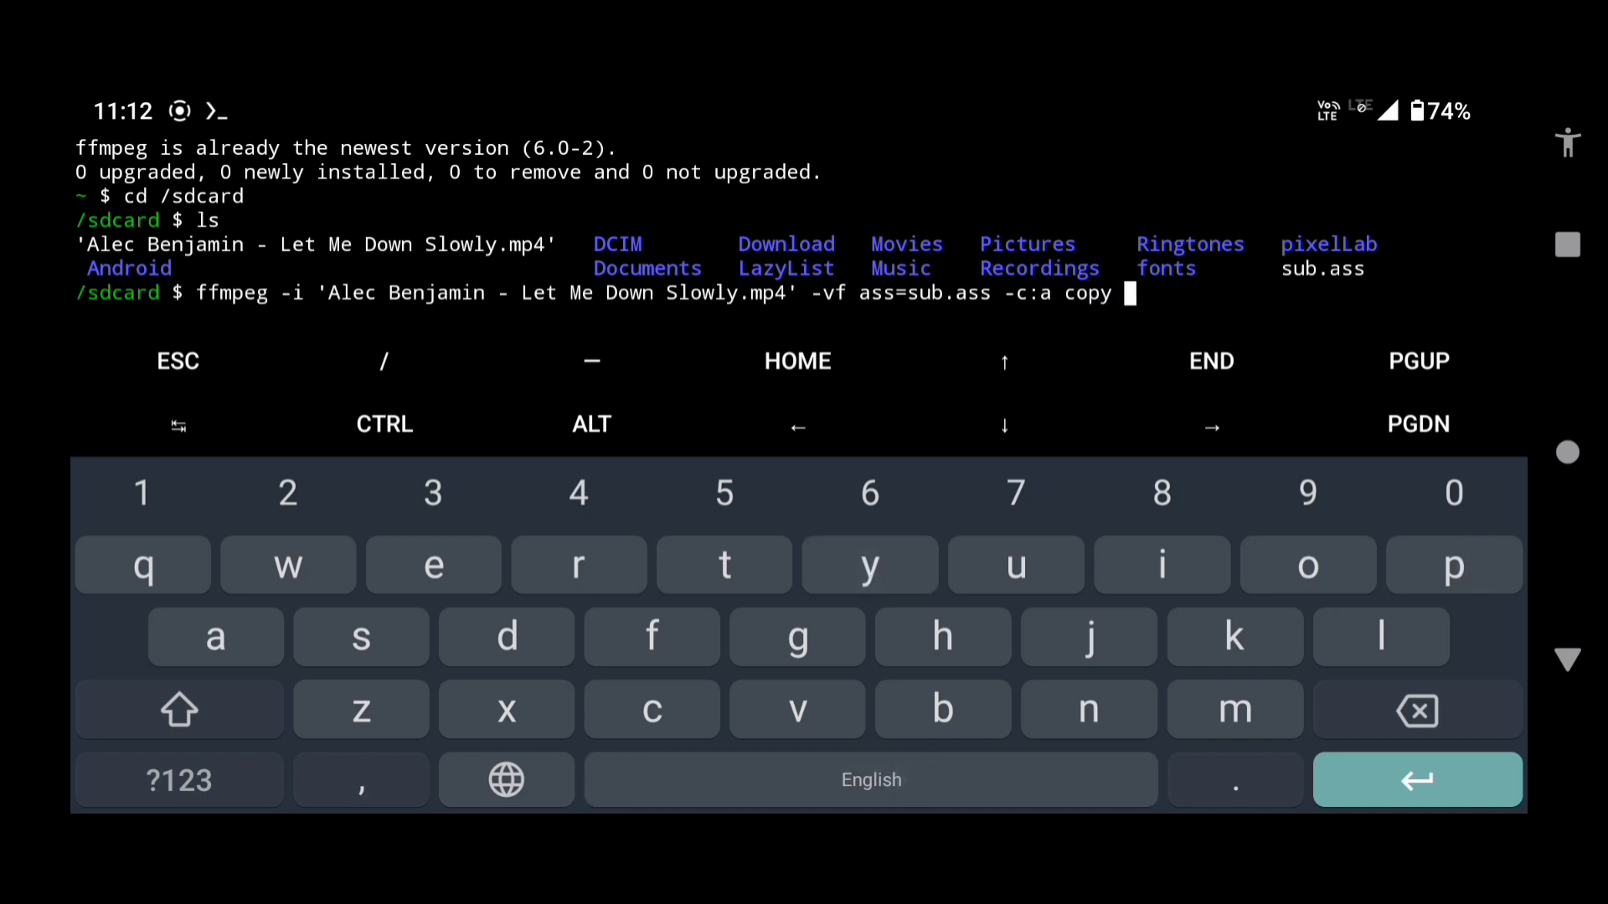
pyautogui.write('-p')
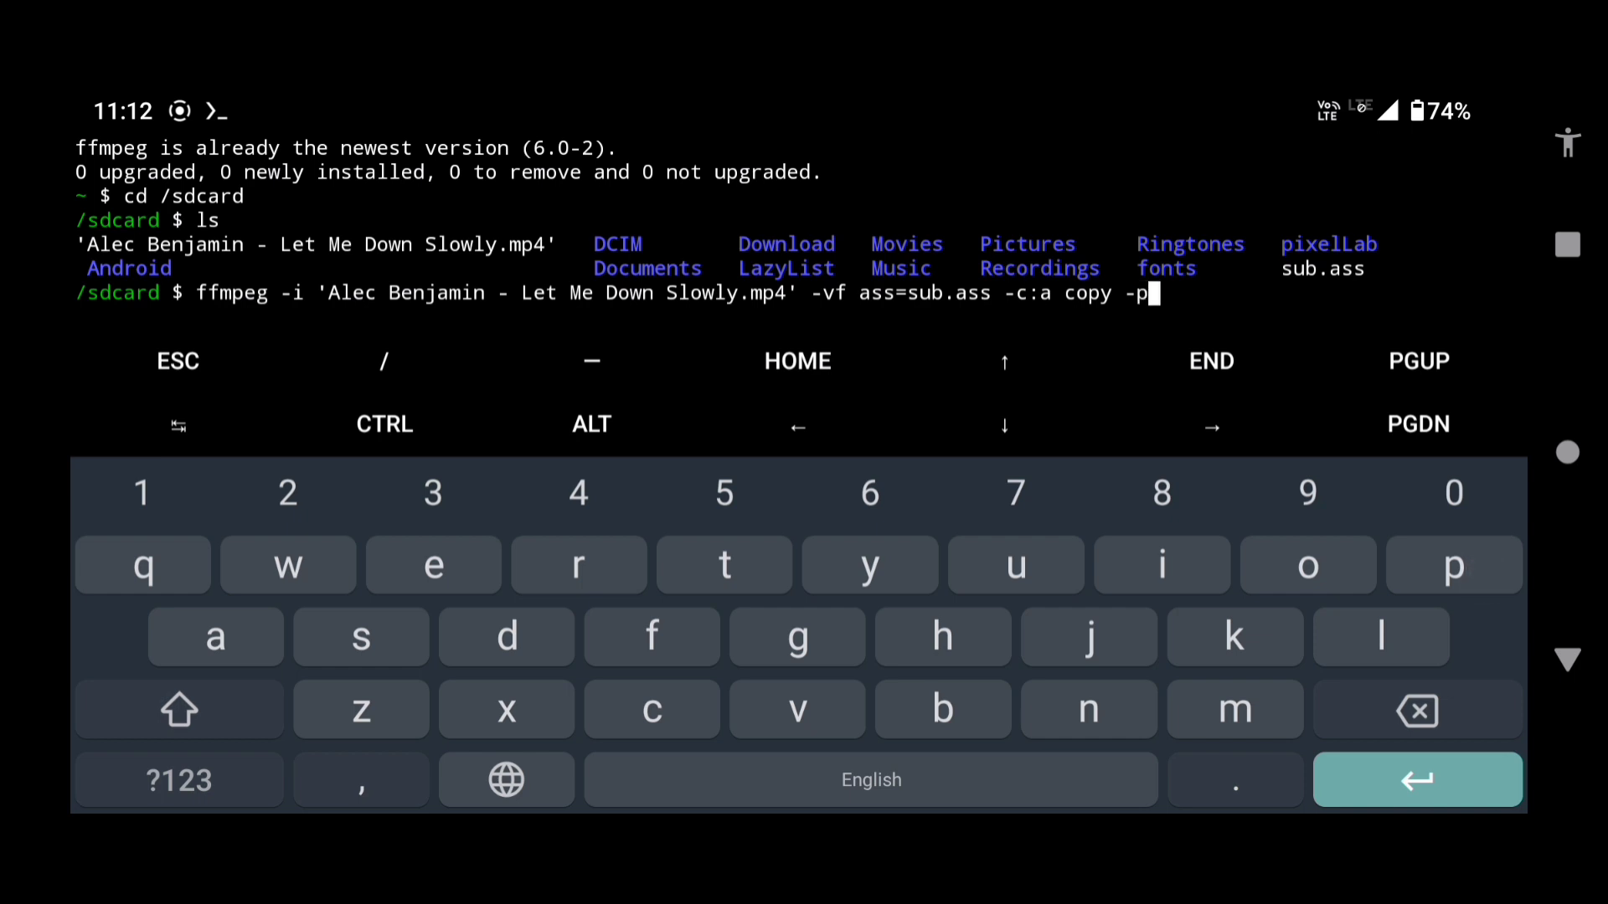
pyautogui.write('reset')
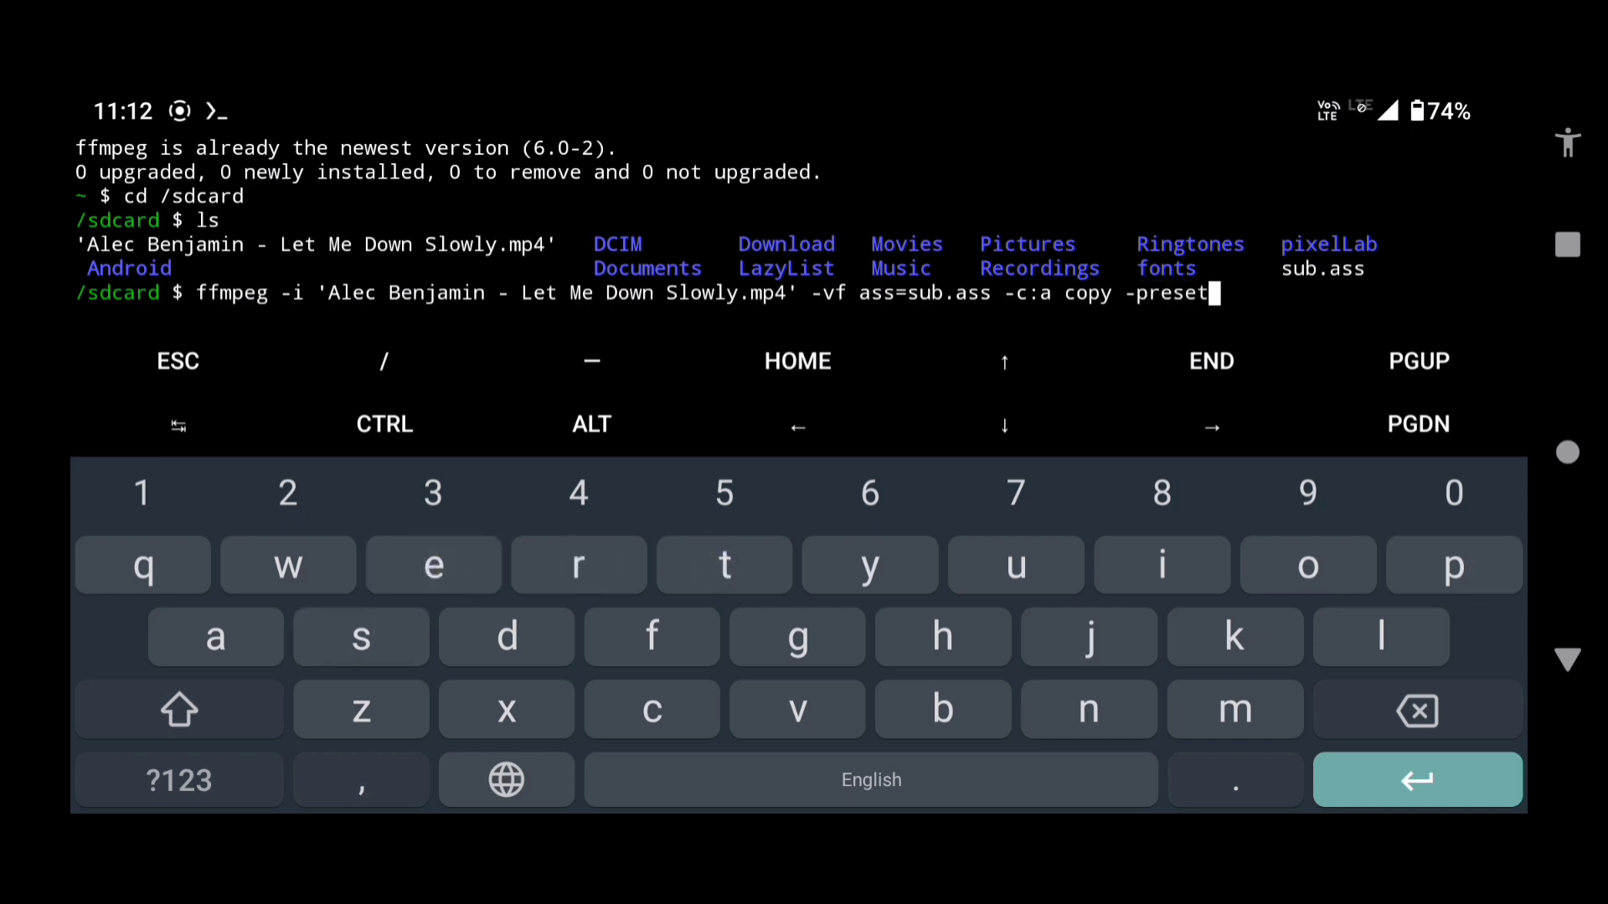
pyautogui.write('ver')
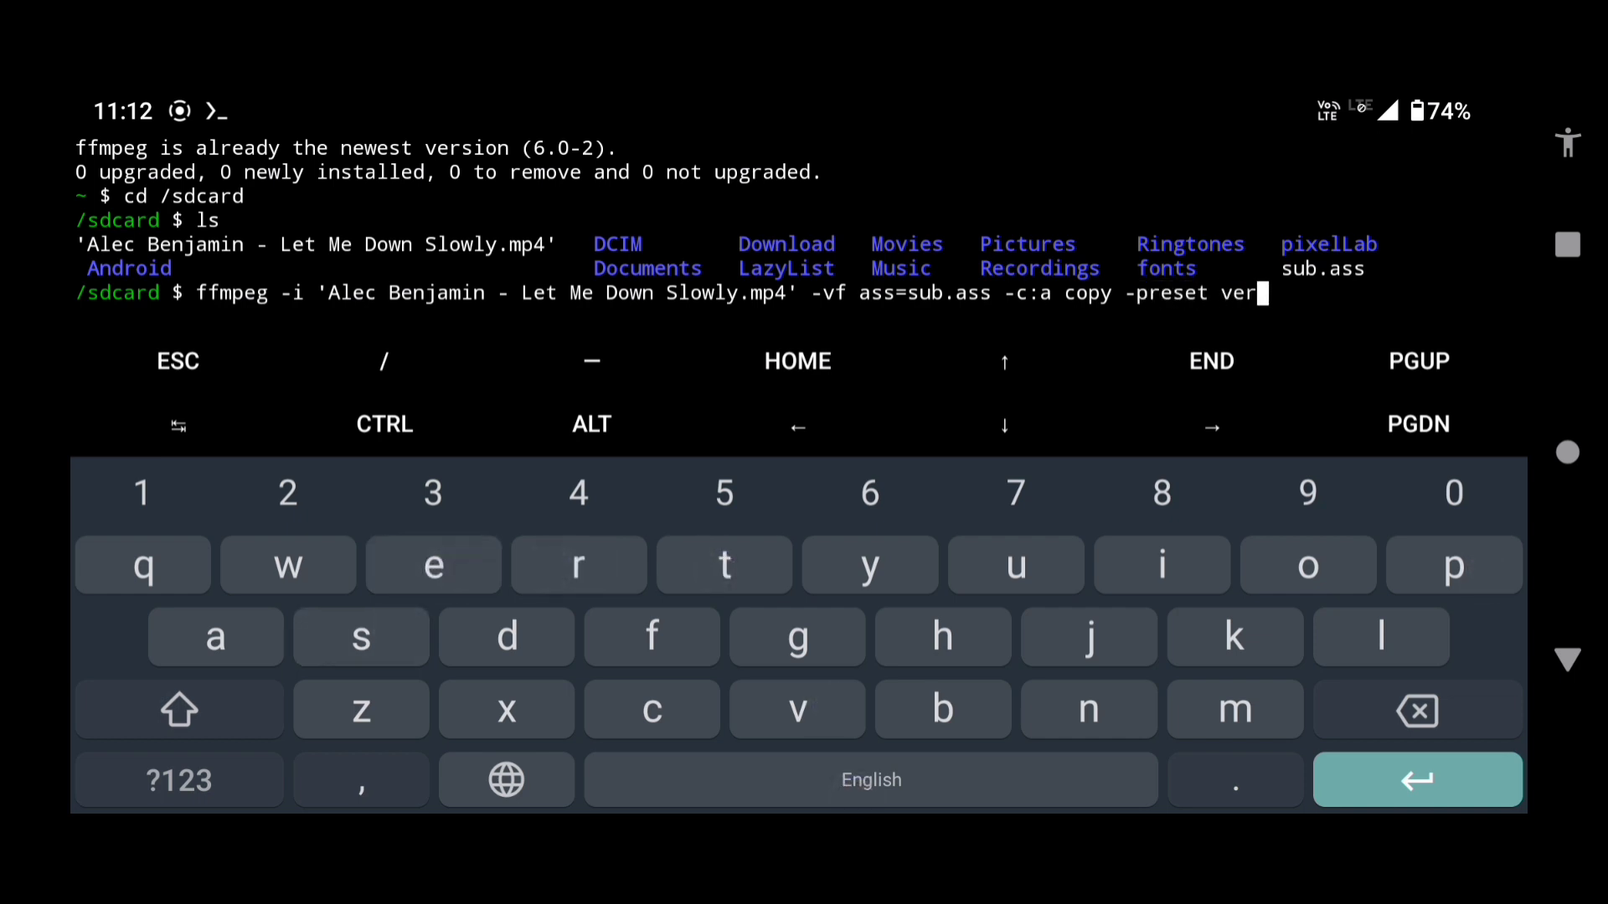
pyautogui.click(360, 637)
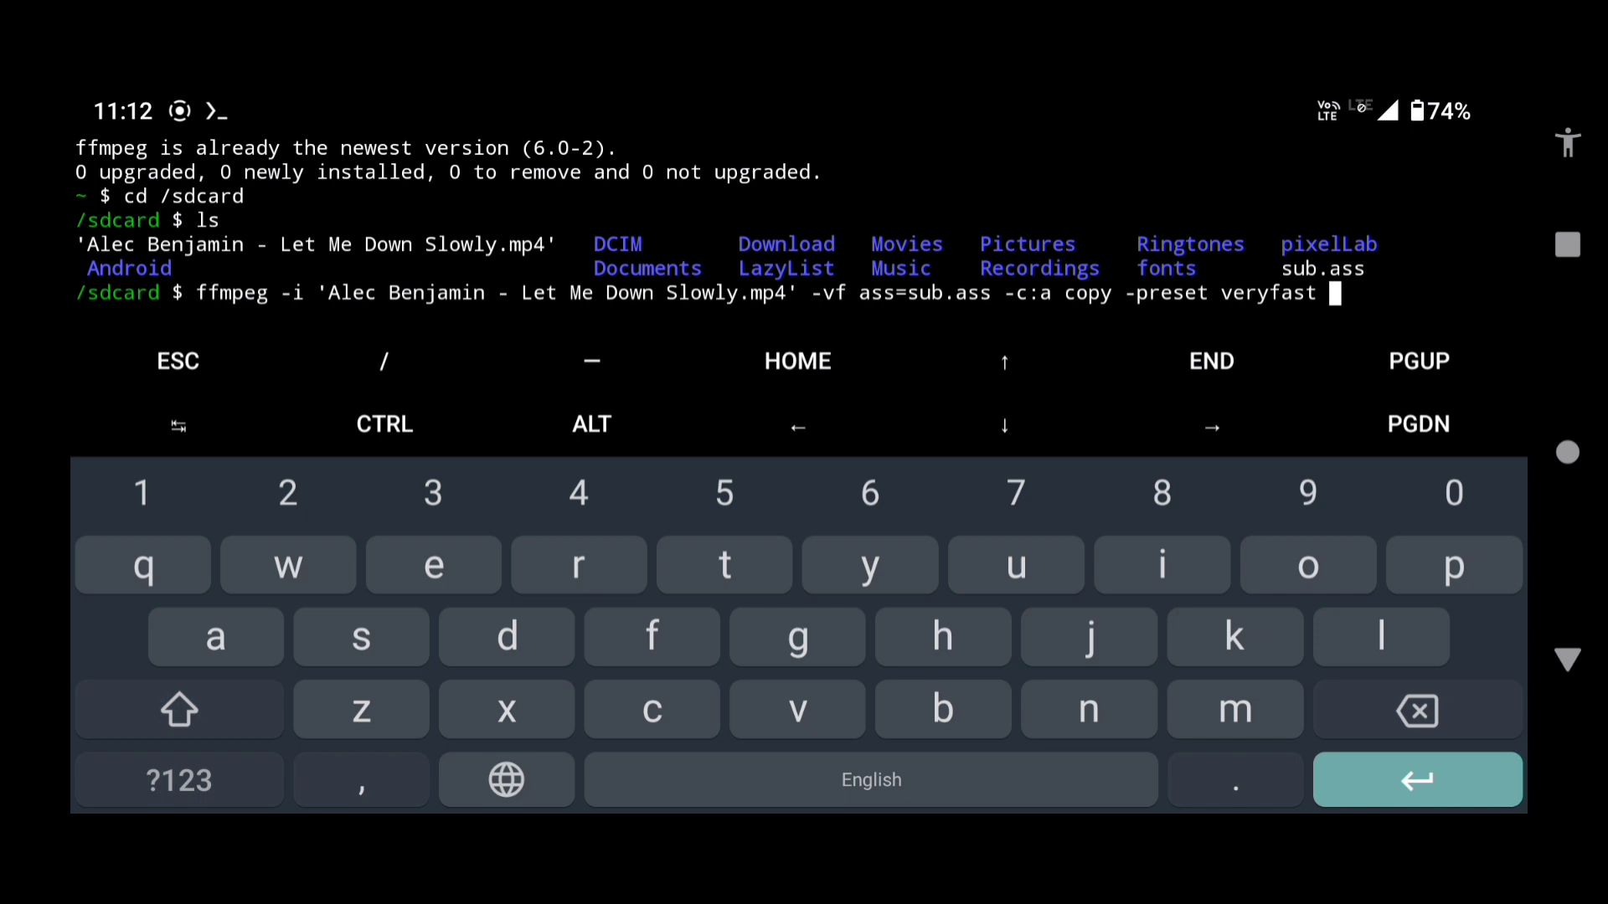
# Name the output file output.mp4 and run the subtitle burn-in.
pyautogui.click(1308, 565)
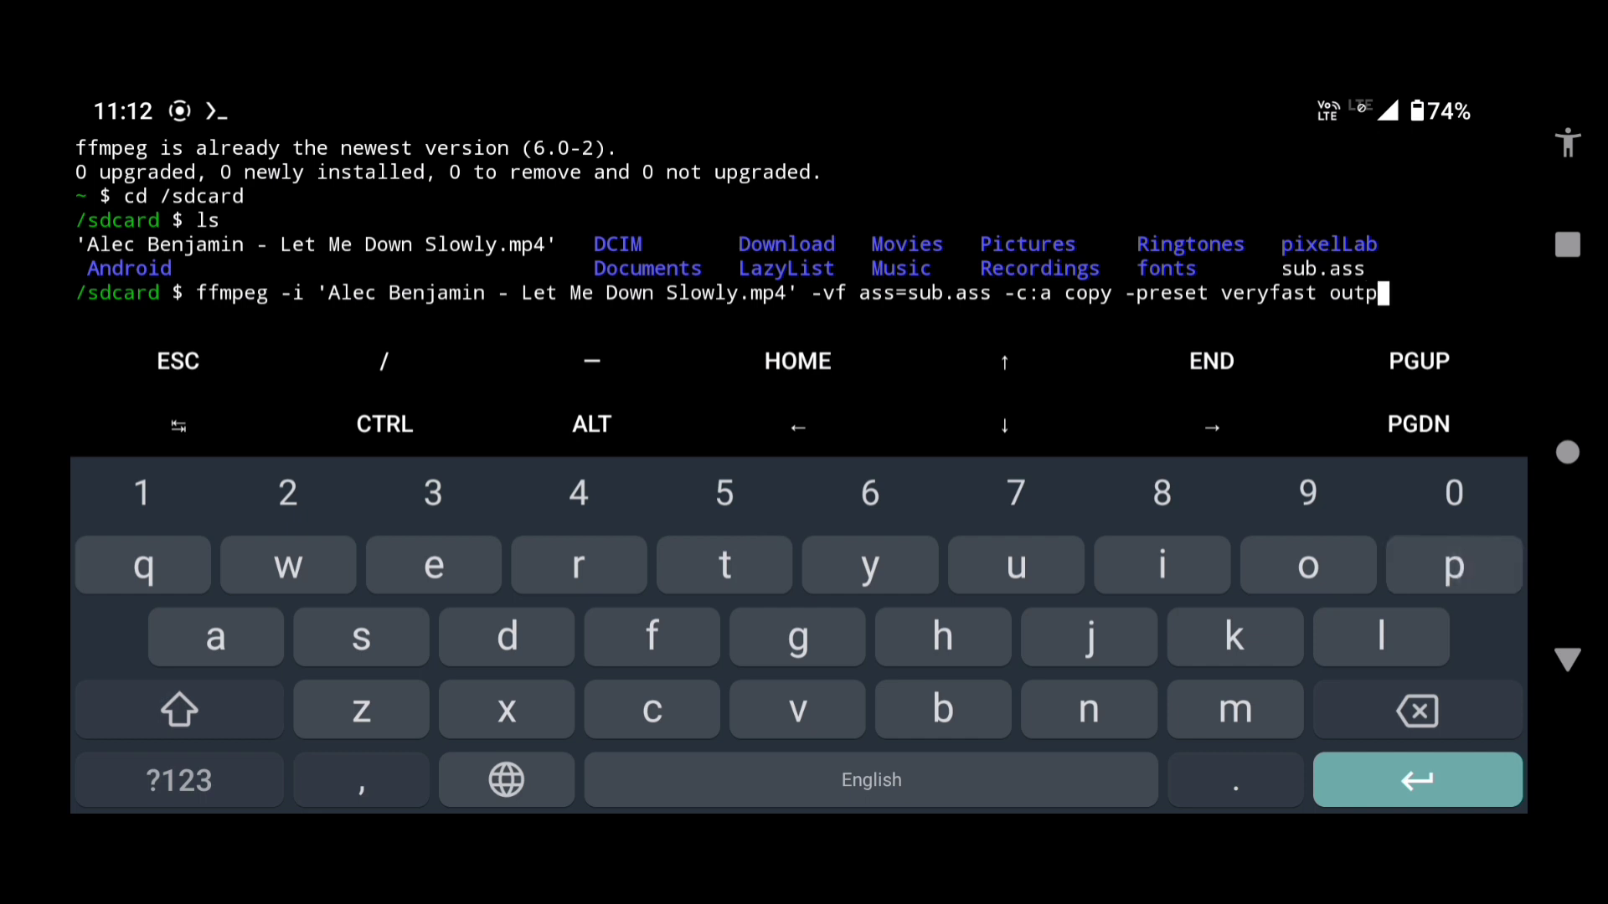
pyautogui.write('ut.')
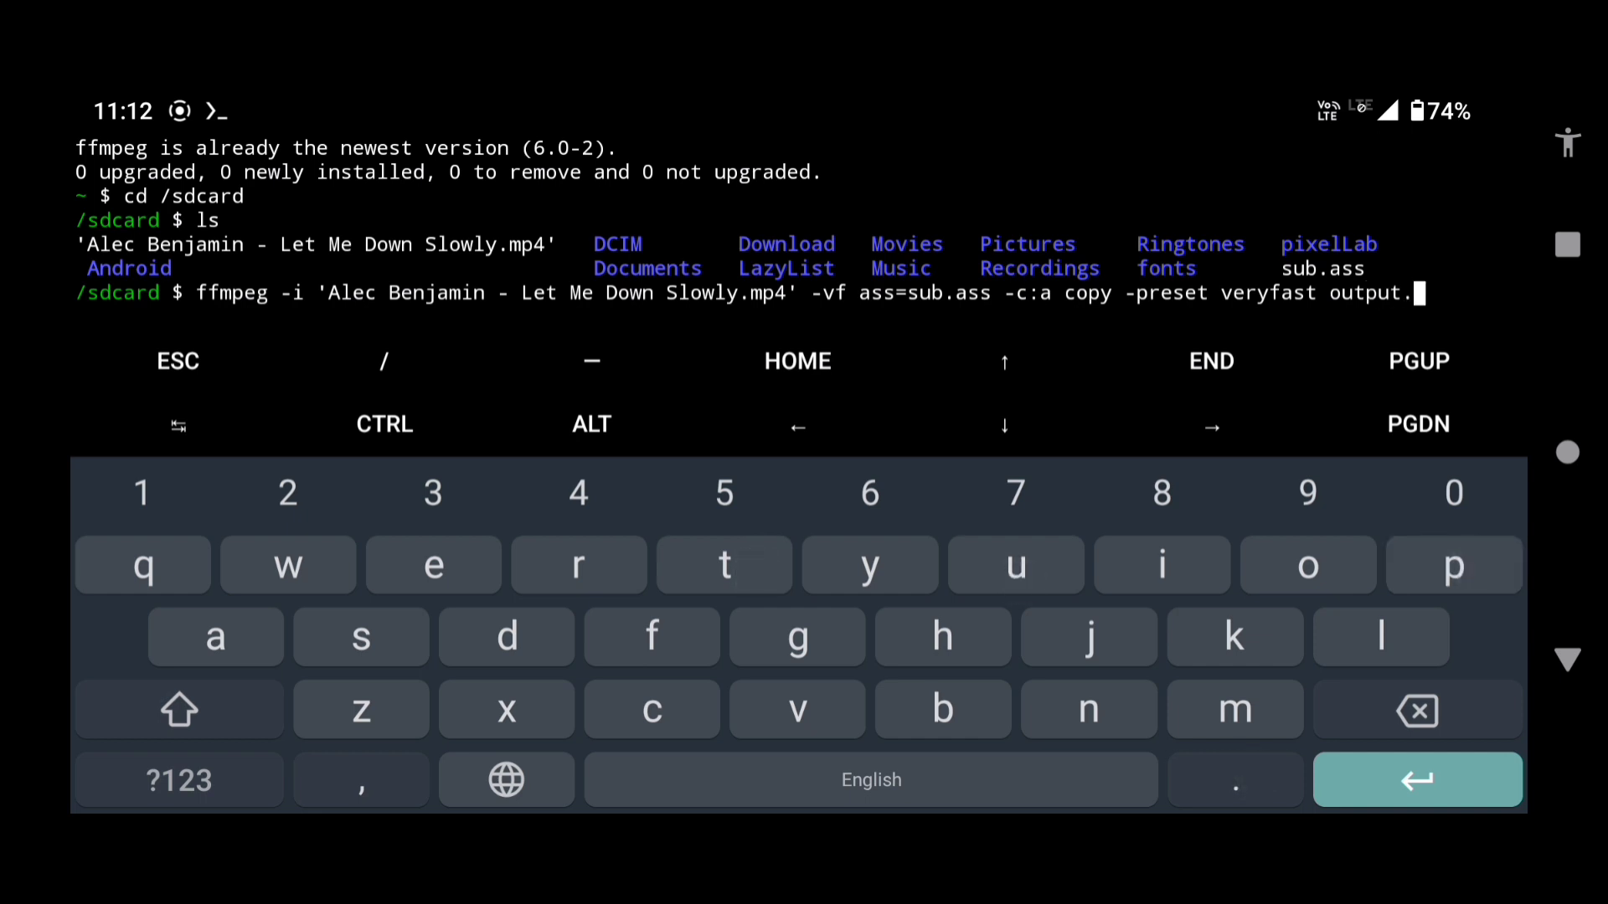
pyautogui.write('m')
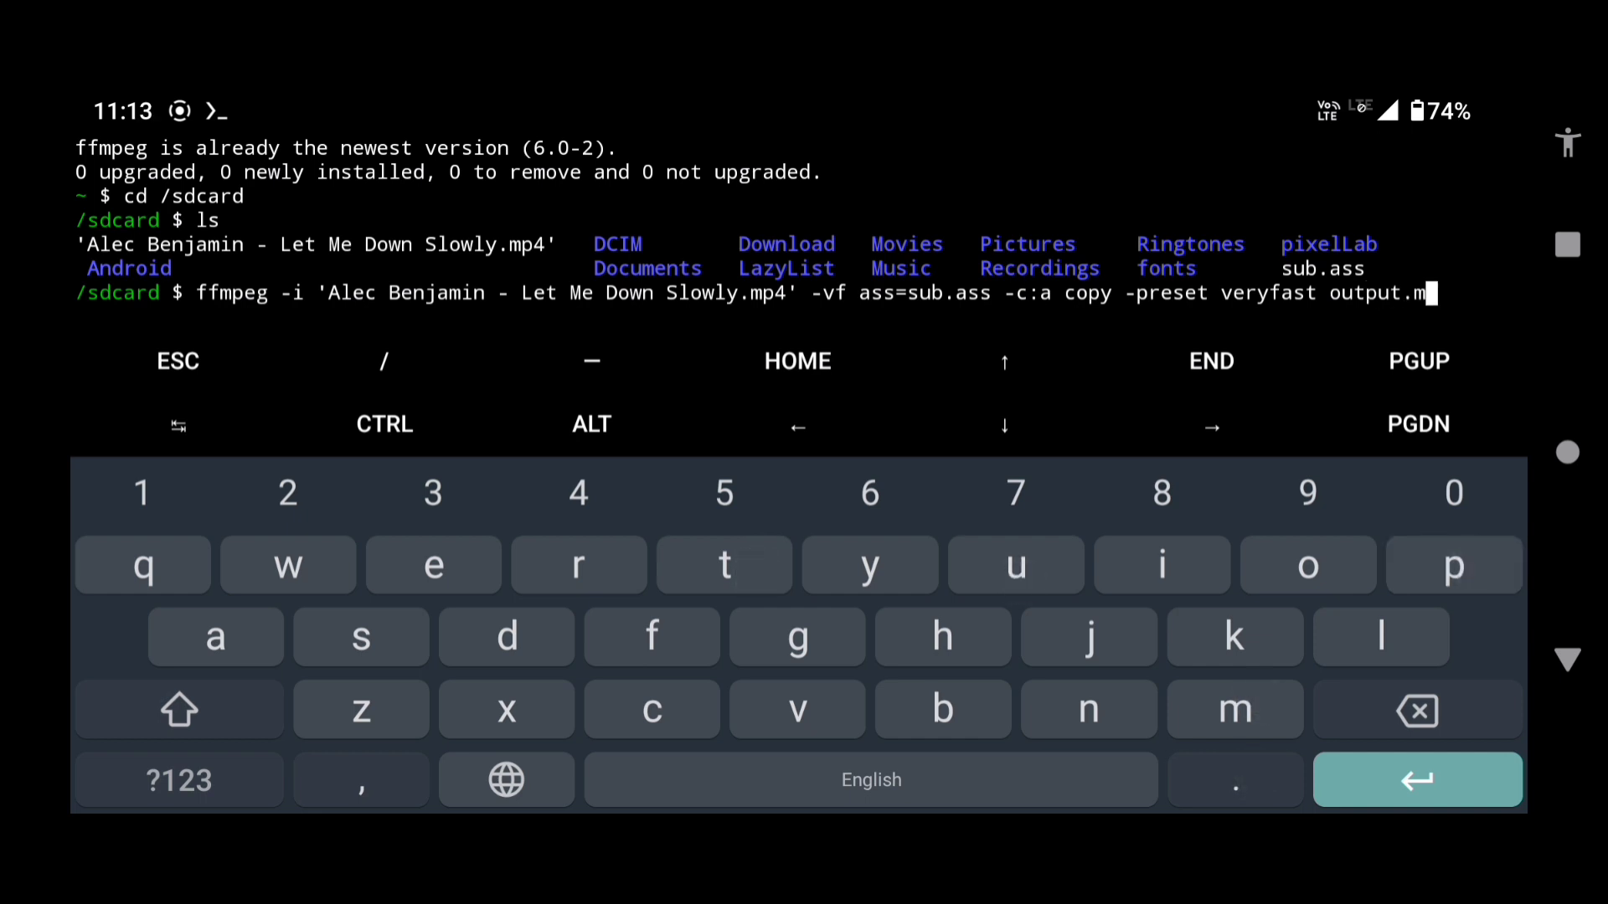
pyautogui.write('p4')
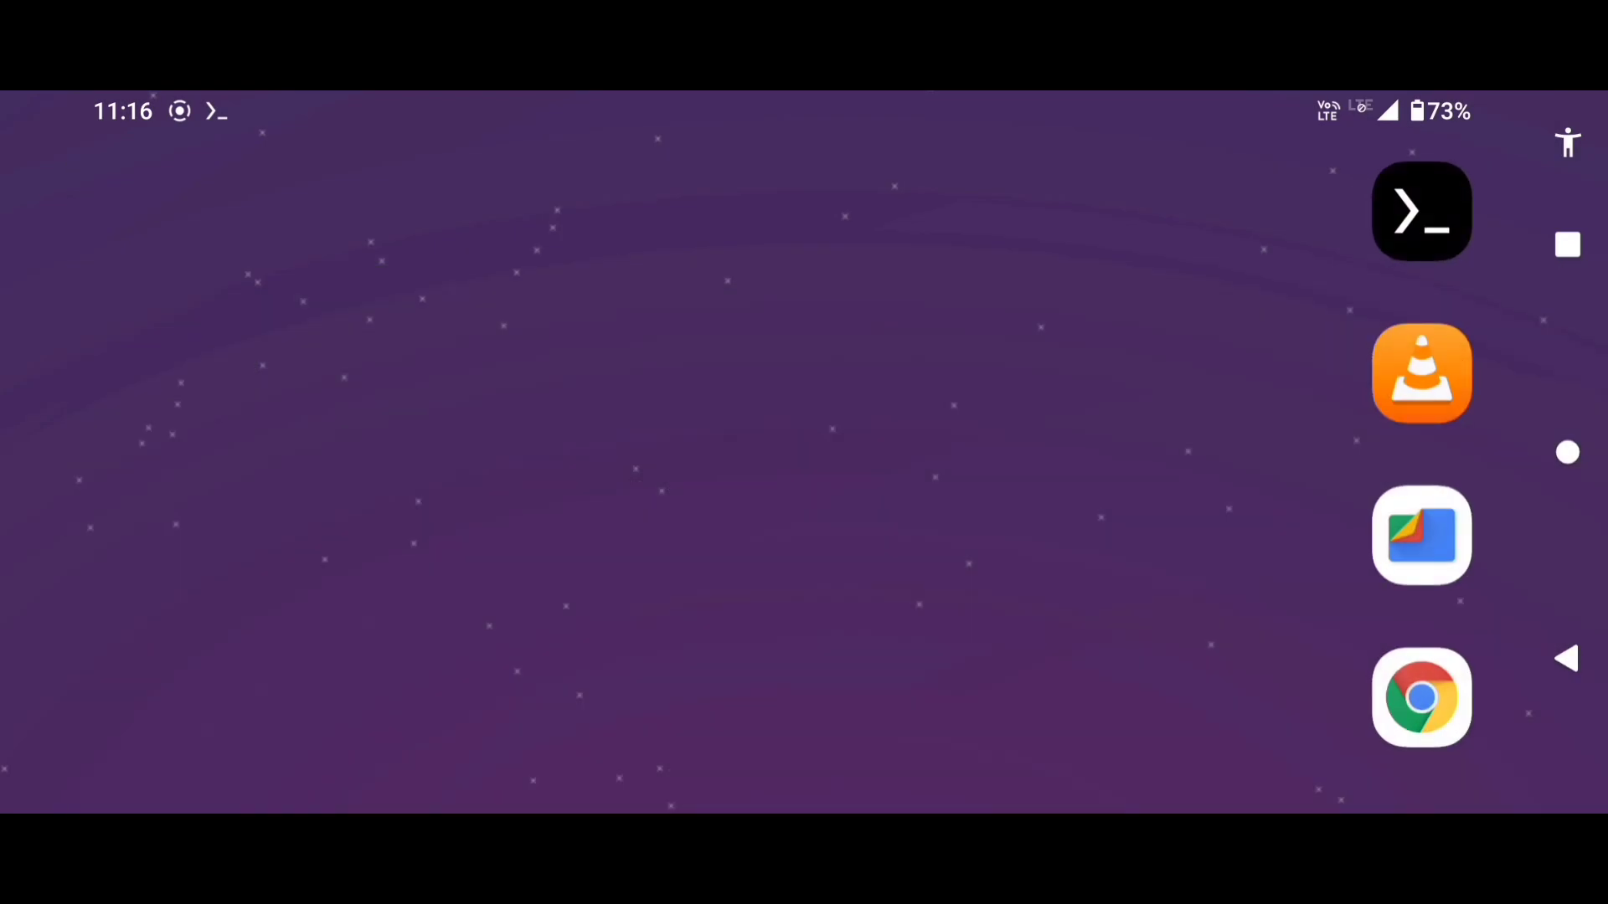
# Confirm the new 57.74 MB output.mp4 in internal storage using Files by Google.
pyautogui.click(1422, 534)
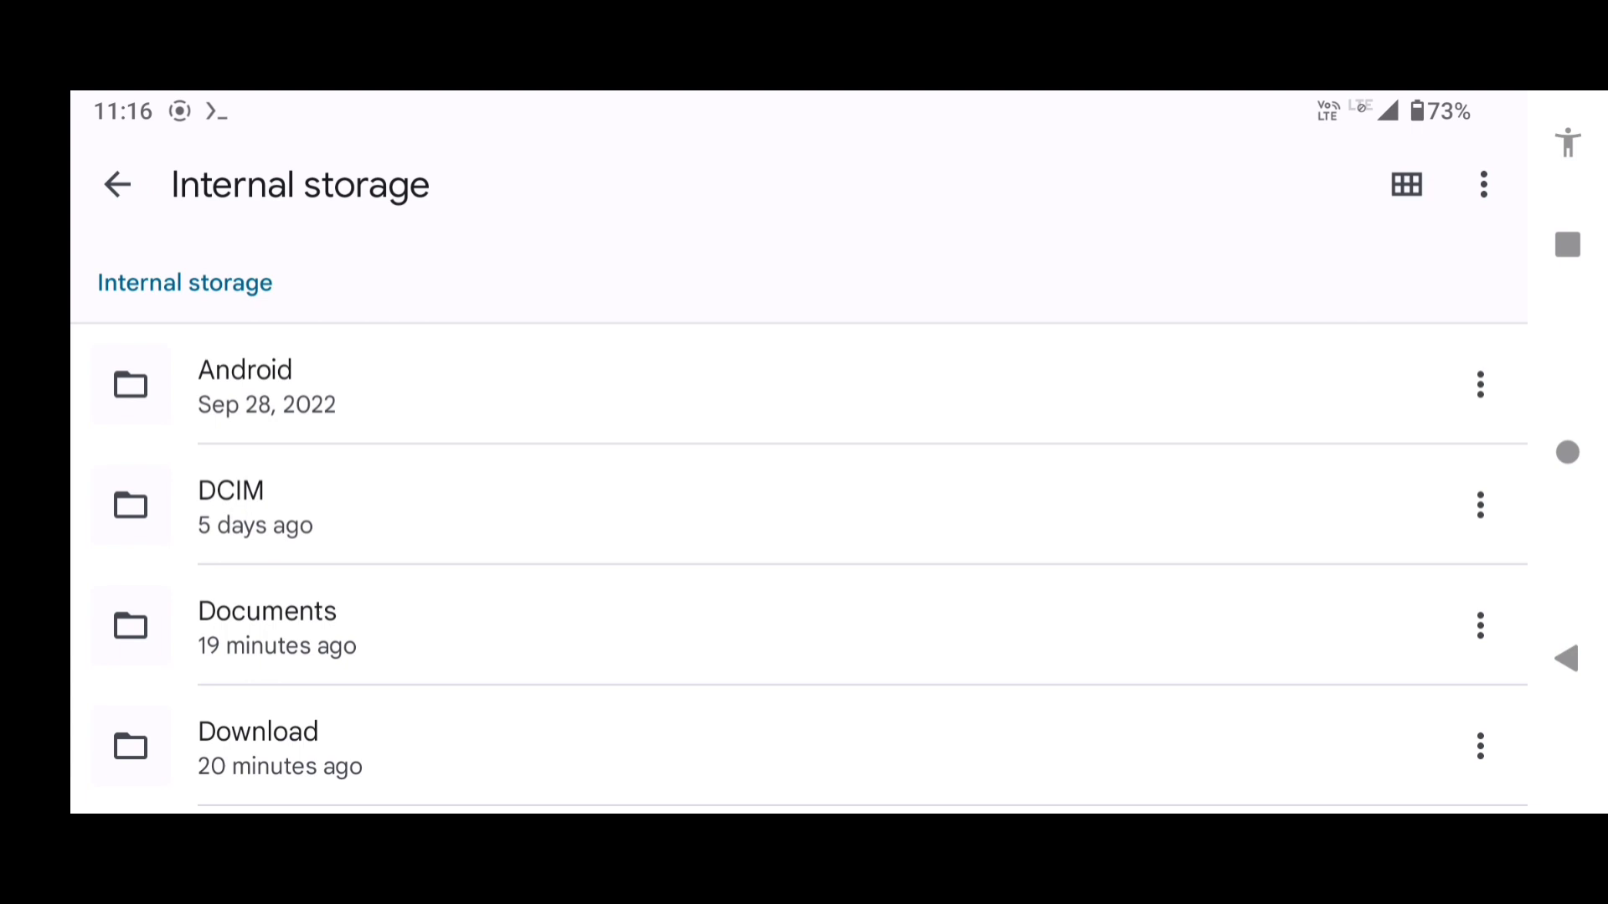
pyautogui.click(268, 633)
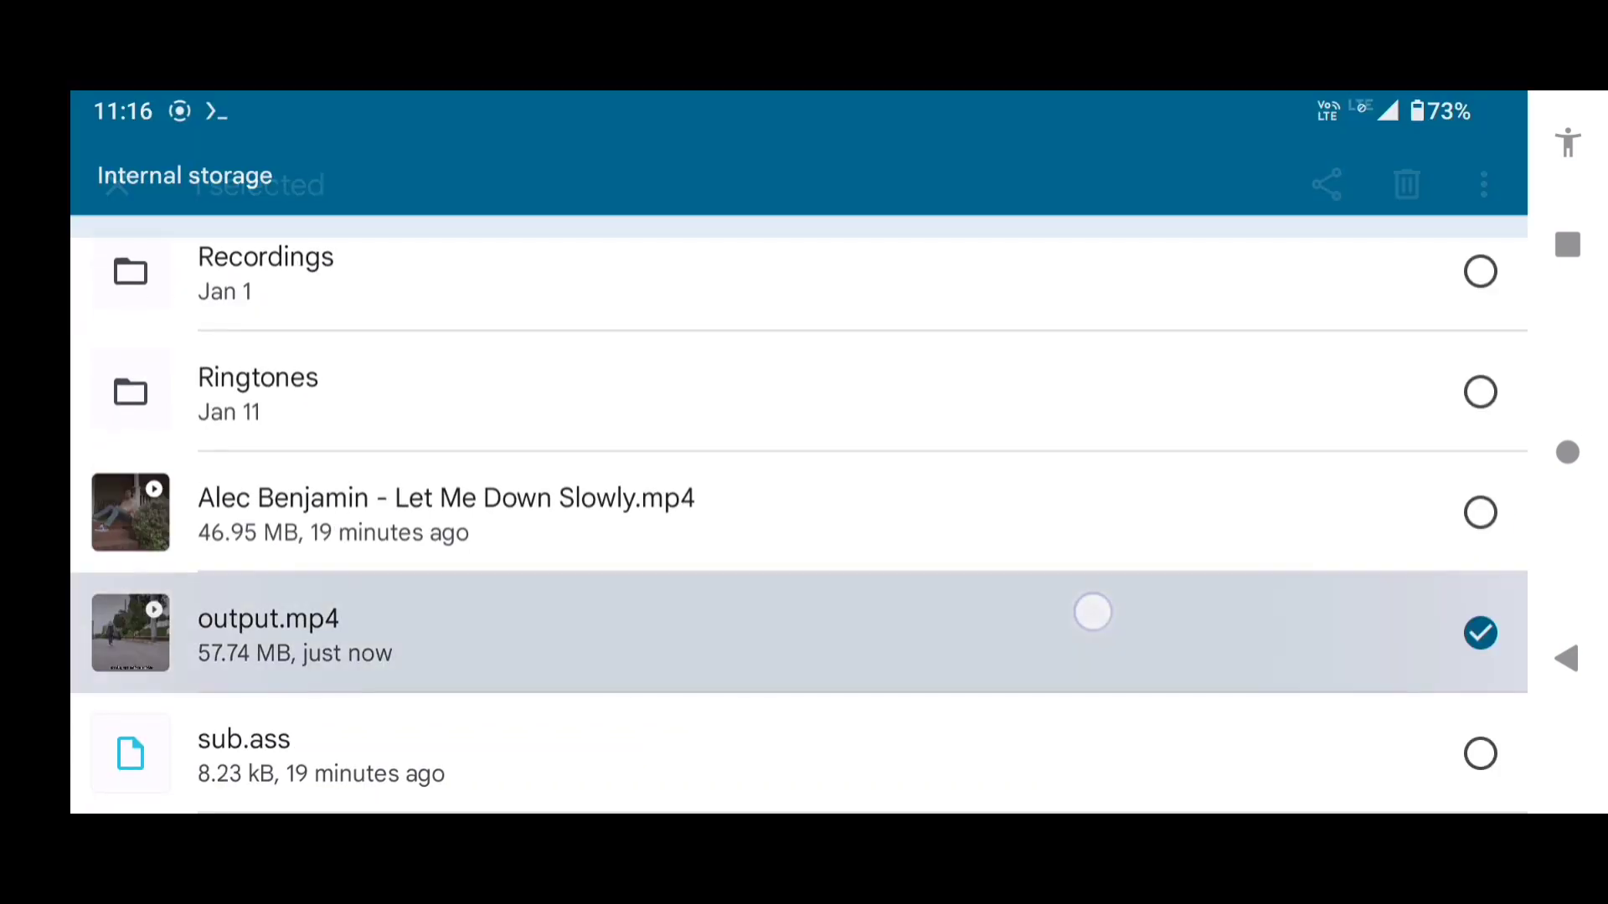
pyautogui.click(1479, 633)
pyautogui.write('nan')
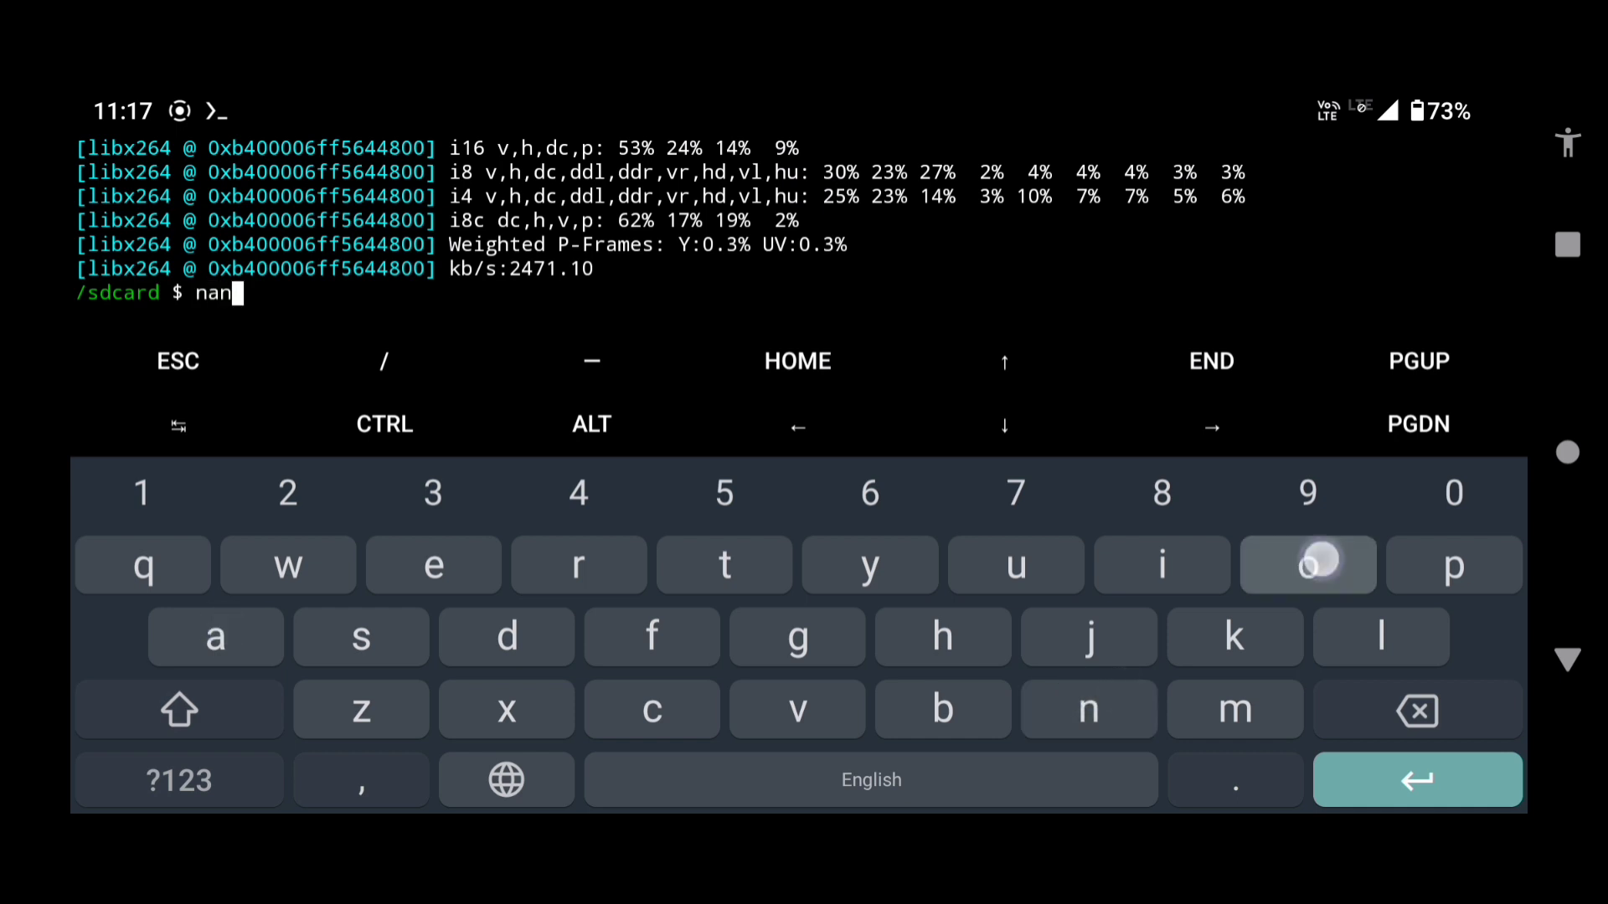
# Edit sub.ass in nano so the Default style uses font size 24, then save and close it.
pyautogui.click(1308, 564)
pyautogui.write('o sub.')
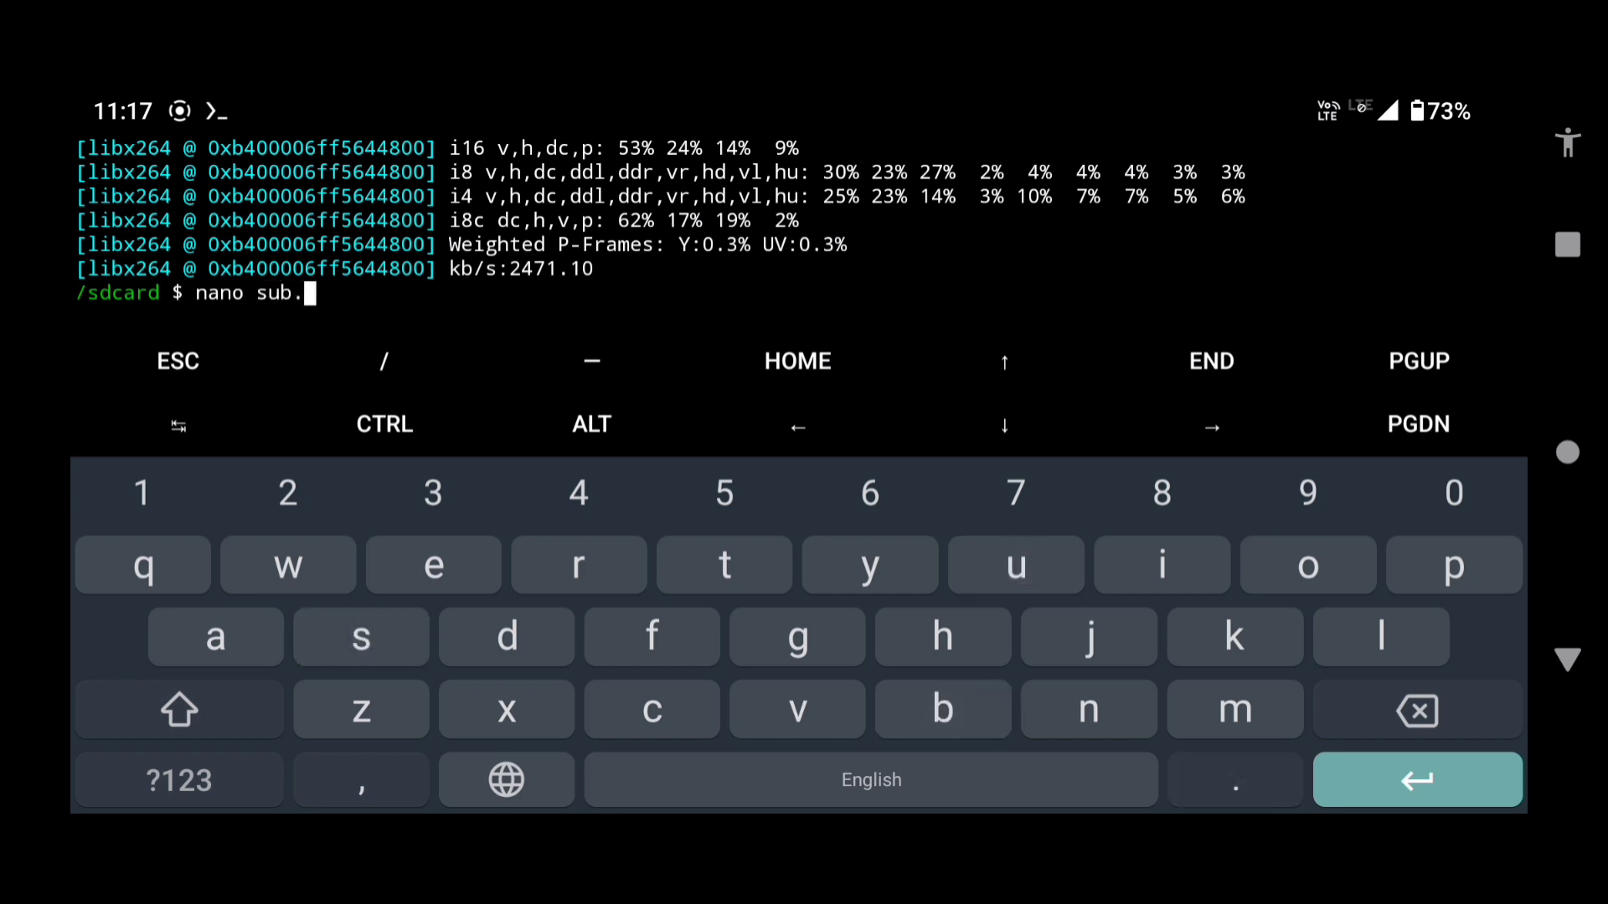
pyautogui.write('ass')
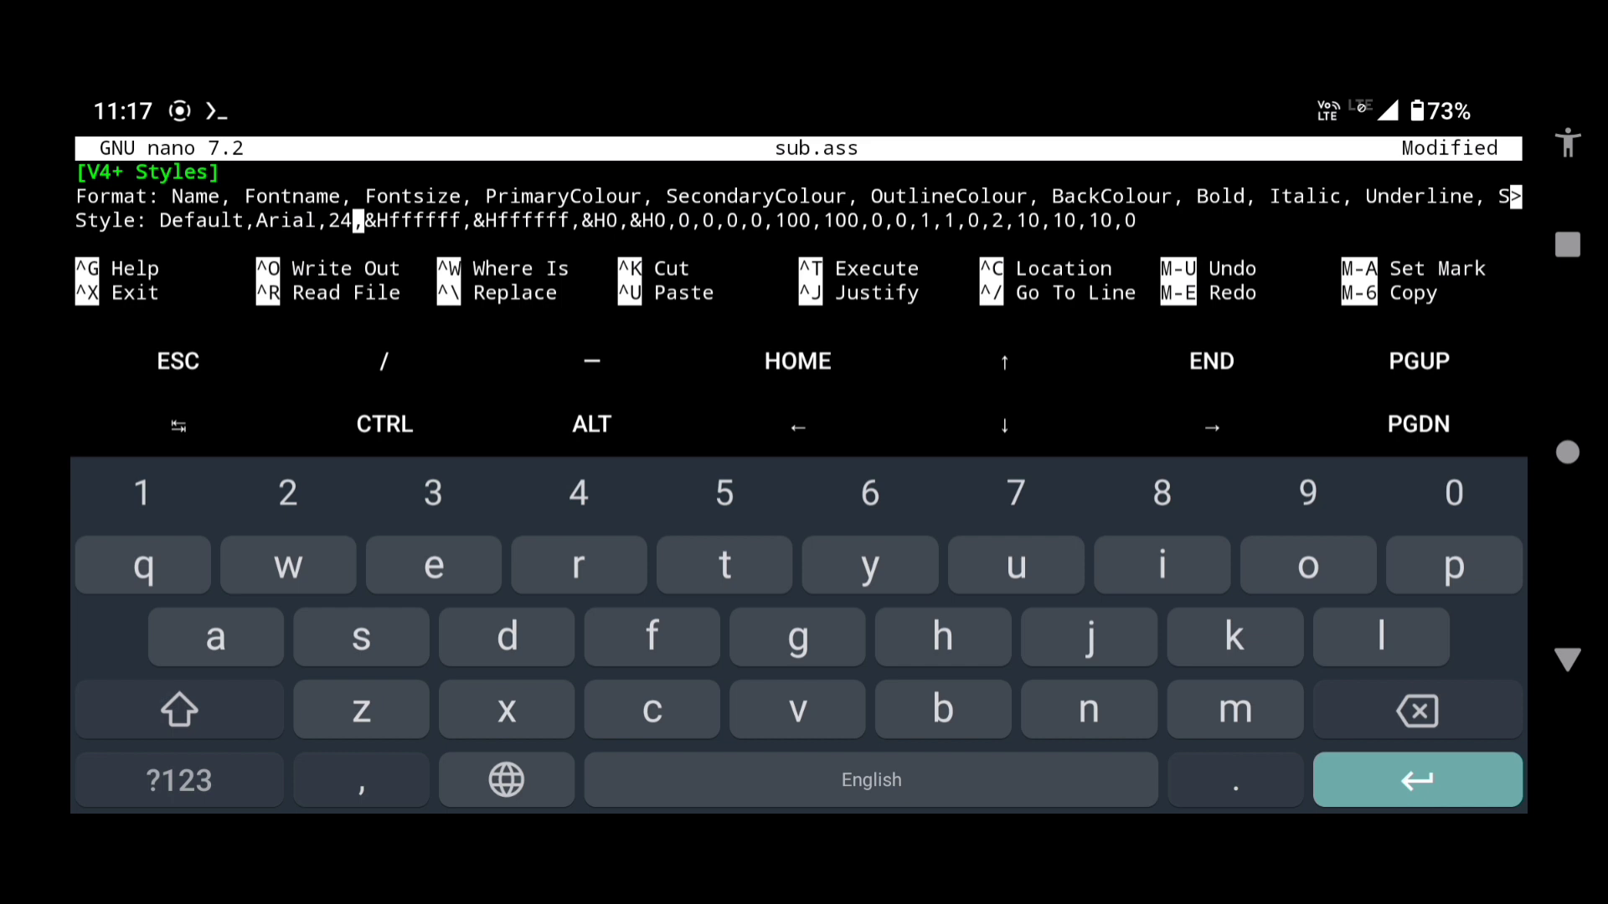
pyautogui.click(385, 424)
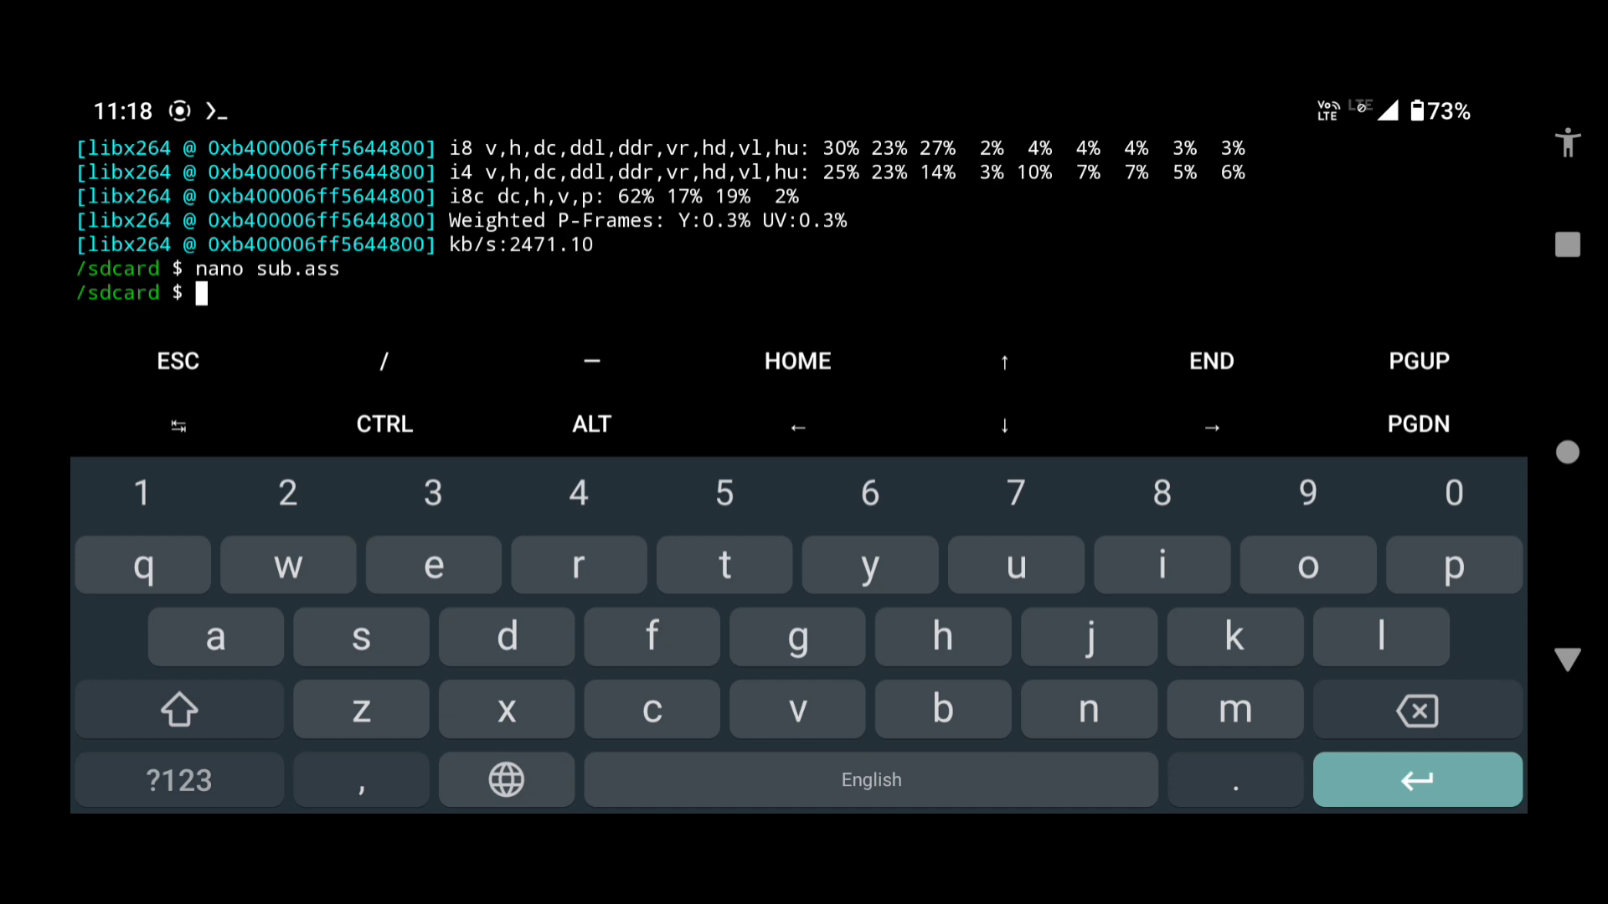
# Re-run the ffmpeg subtitle burn-in with the enlarged font, writing output1.mp4.
pyautogui.write("ffmpeg -i 'Alec Benjamin - Let Me Down Slowly.mp4' -vf ass=sub.ass -c:a copy -preset veryfast output.mp4")
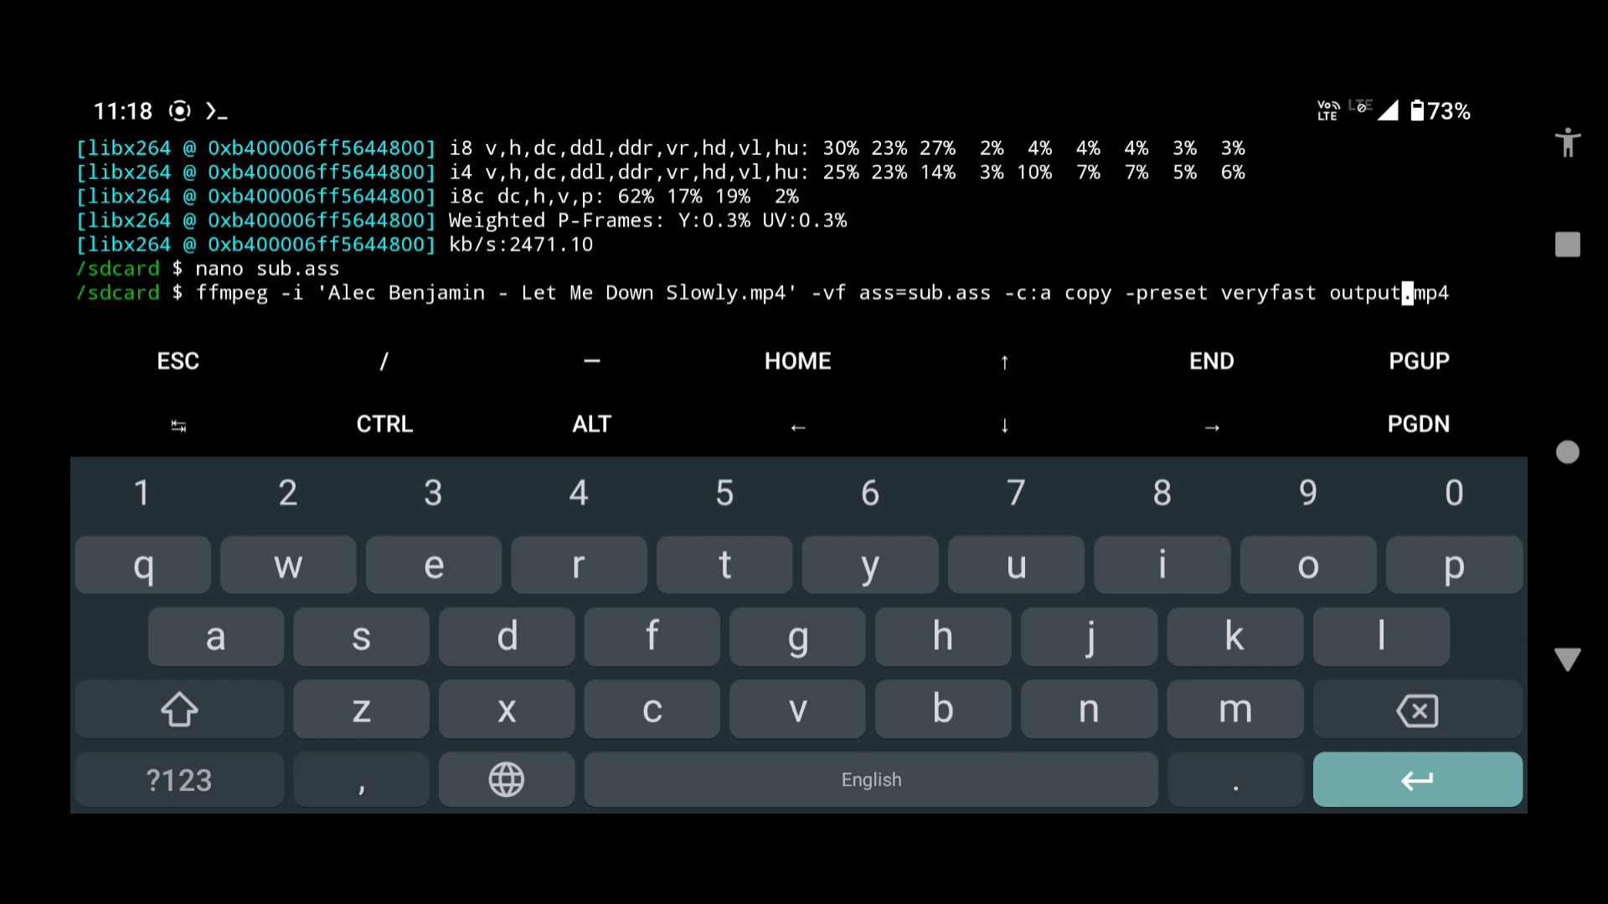
pyautogui.write('1')
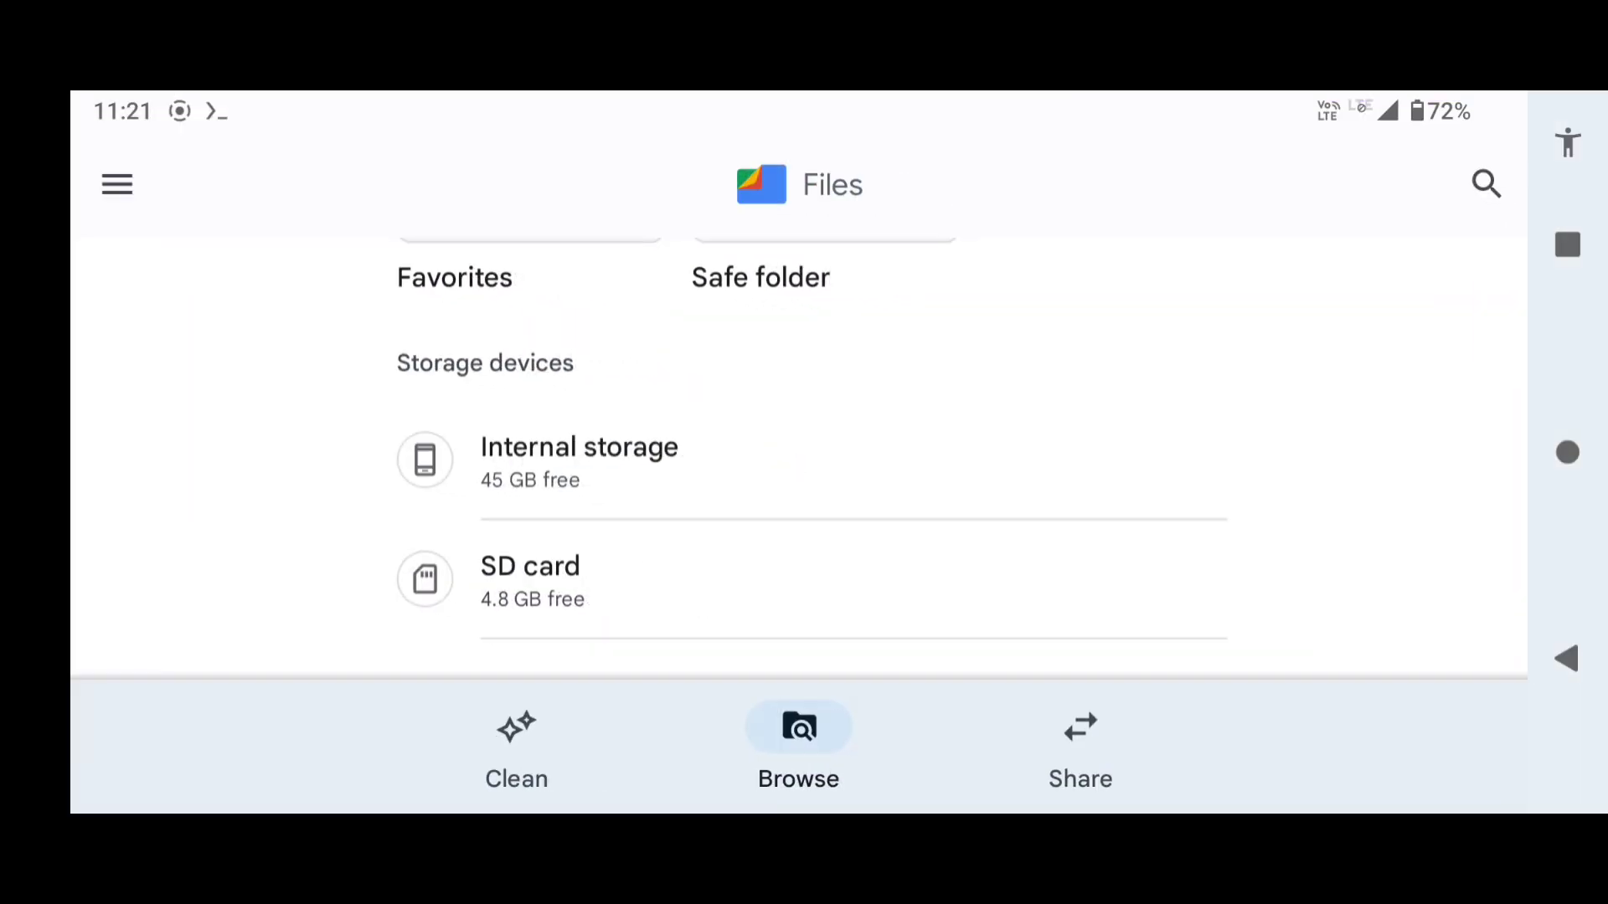
# Locate output1.mp4 (58.25 MB) in internal storage and bring up the Open with chooser.
pyautogui.click(577, 459)
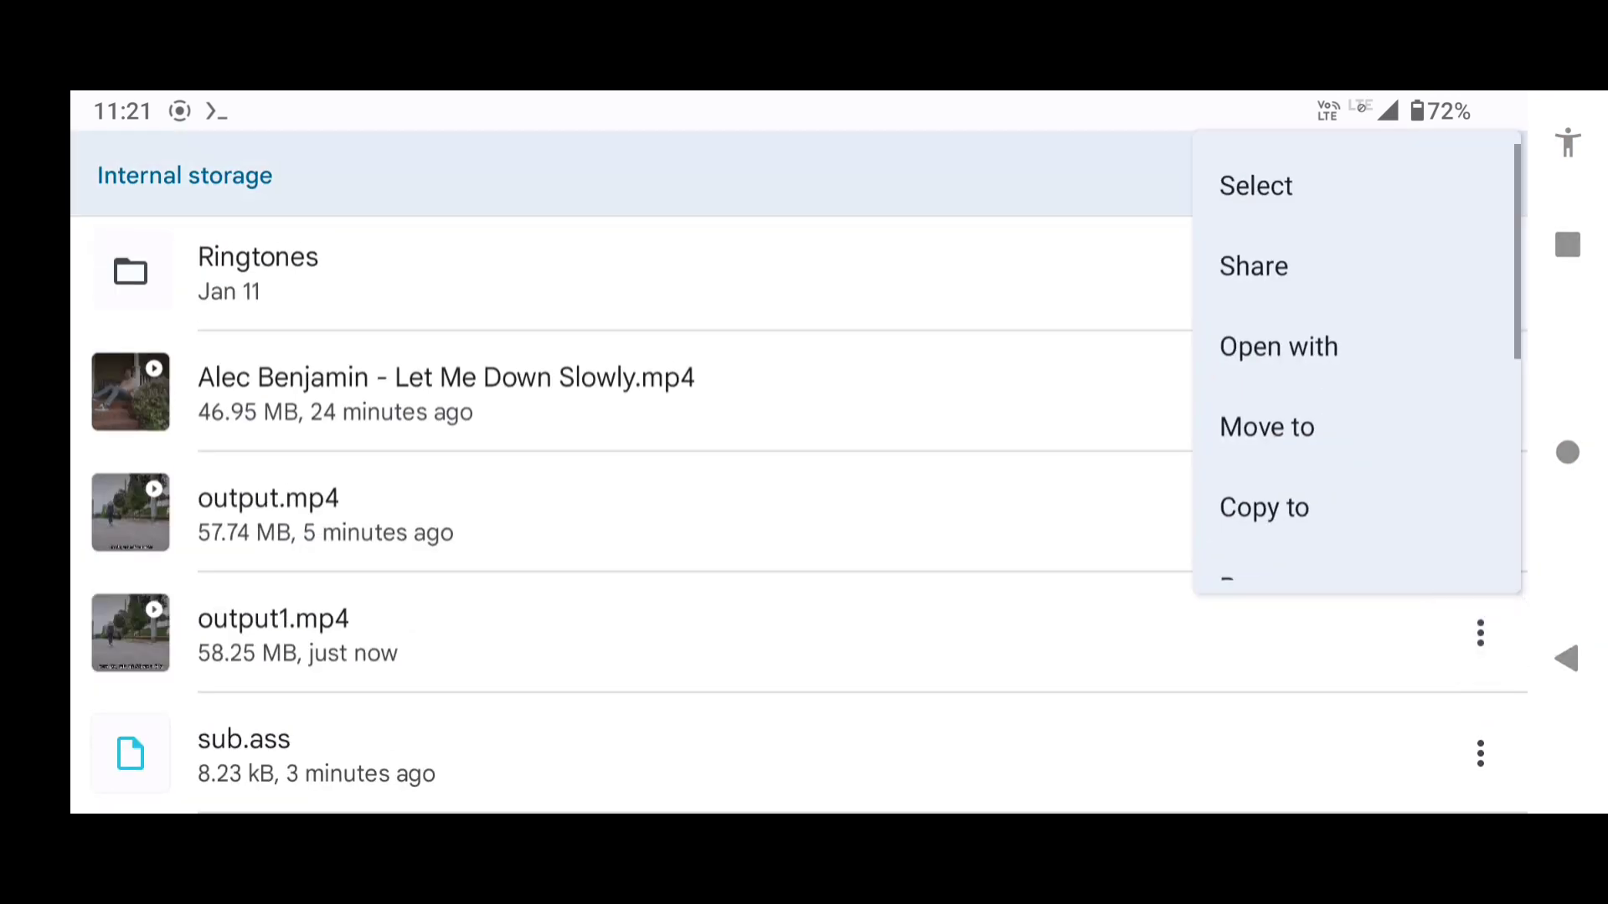
pyautogui.click(1278, 347)
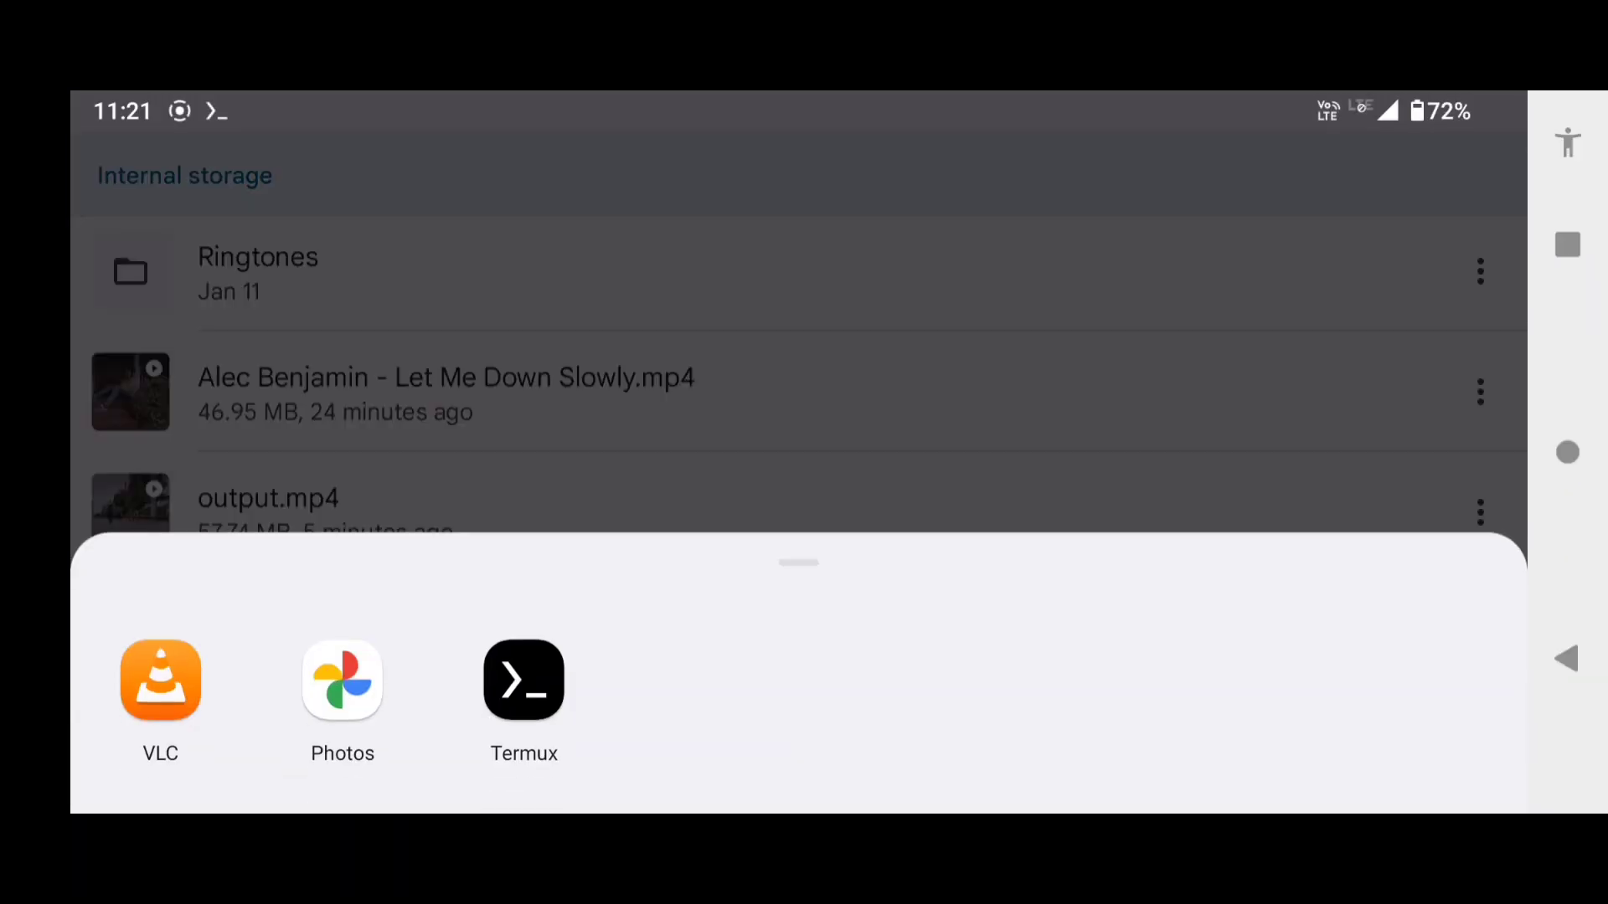